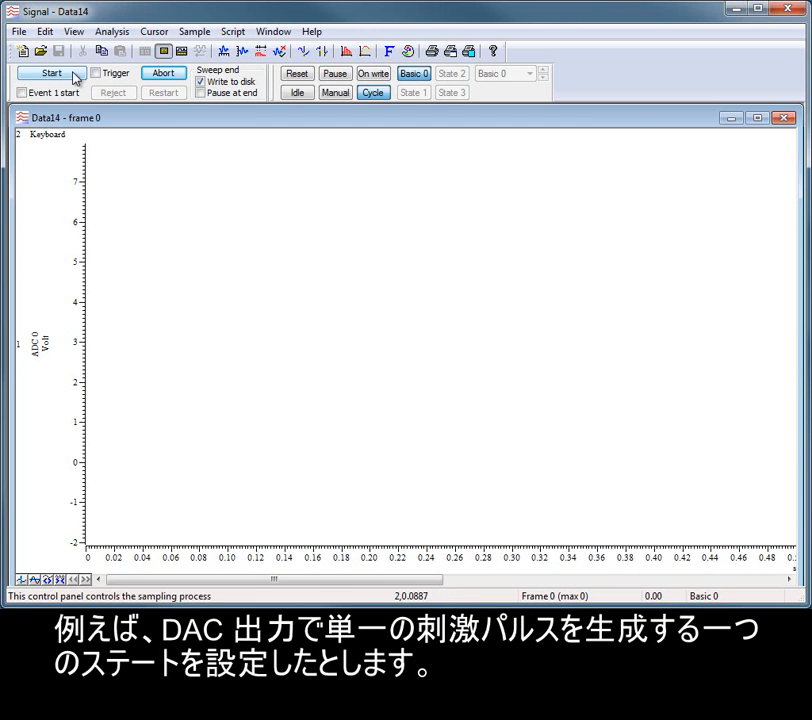
# Start the sampling run and let Cycle mode step the output through State 1 and State 2.
pyautogui.click(52, 72)
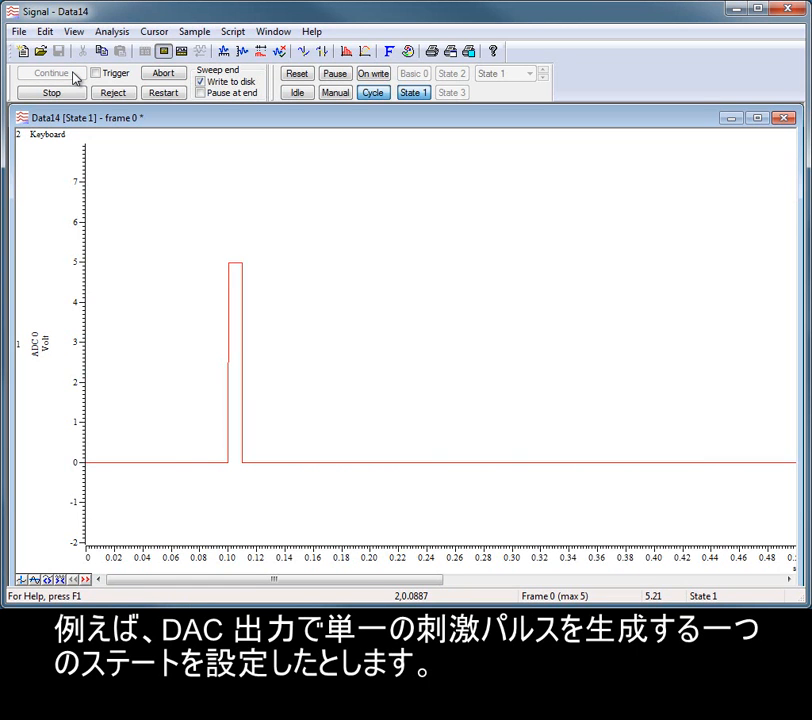
pyautogui.click(450, 72)
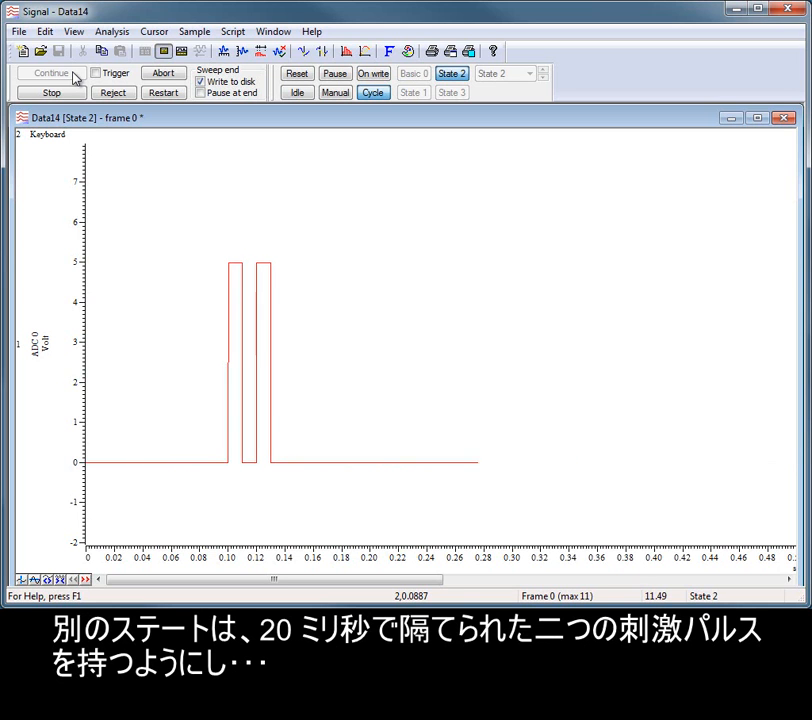
pyautogui.click(450, 92)
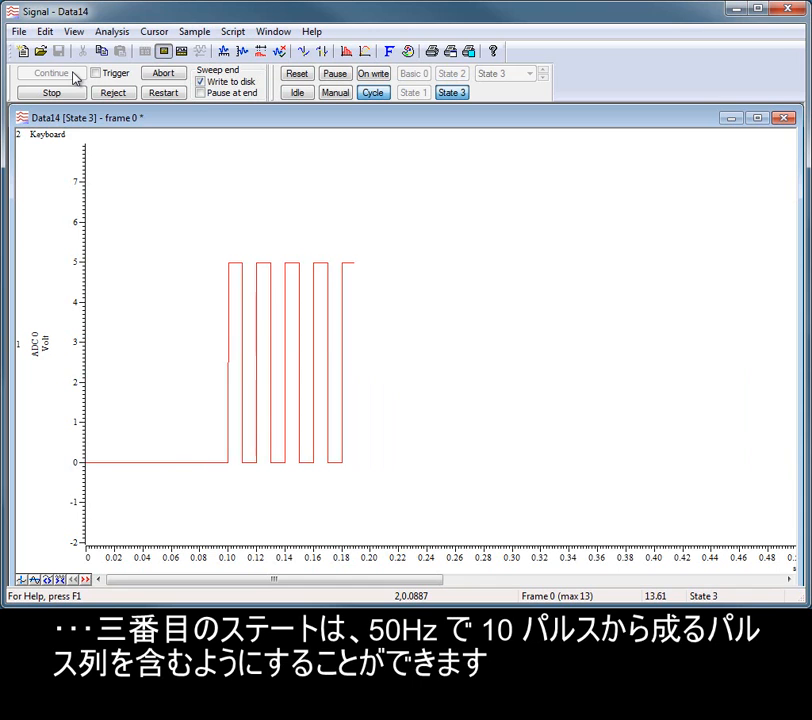
pyautogui.click(50, 72)
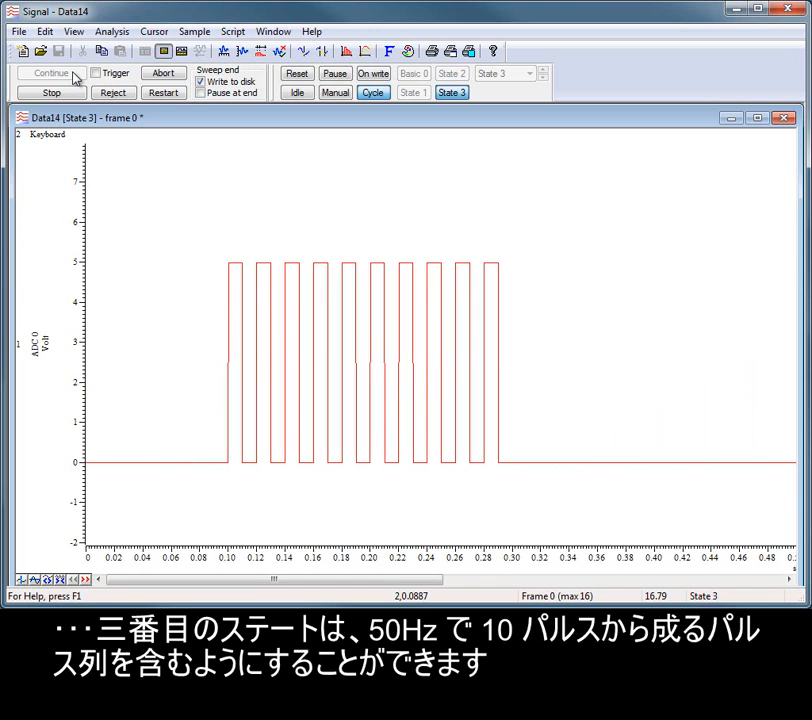
pyautogui.click(412, 92)
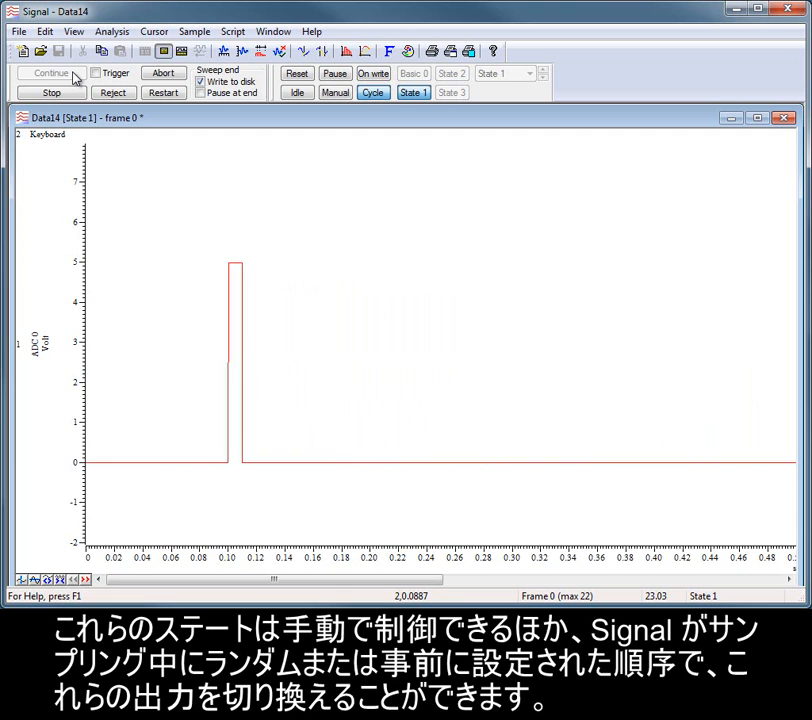
# Continue cycling the states toolbar so sweeps run the single pulse, paired pulse and 10-pulse train.
pyautogui.click(450, 72)
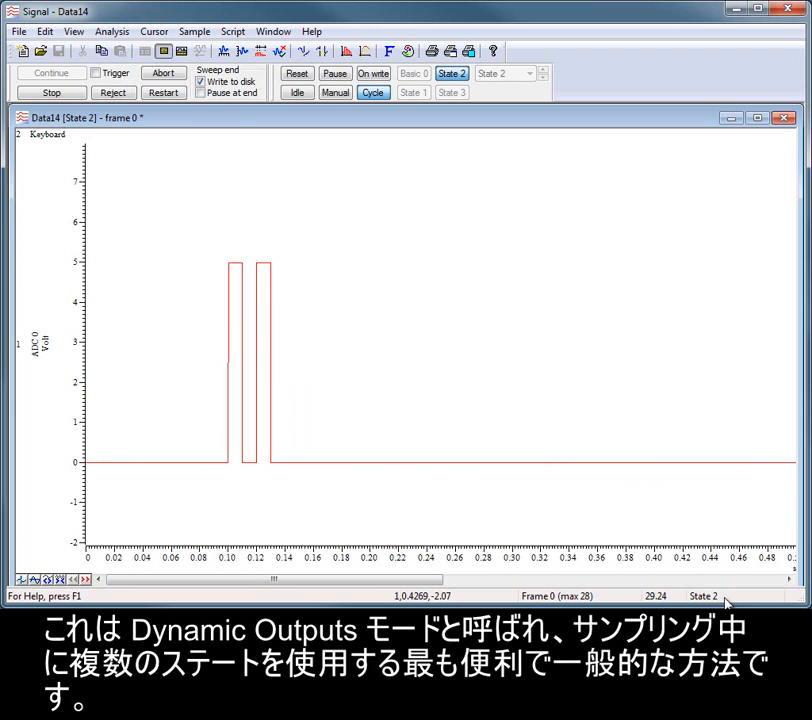
pyautogui.click(450, 92)
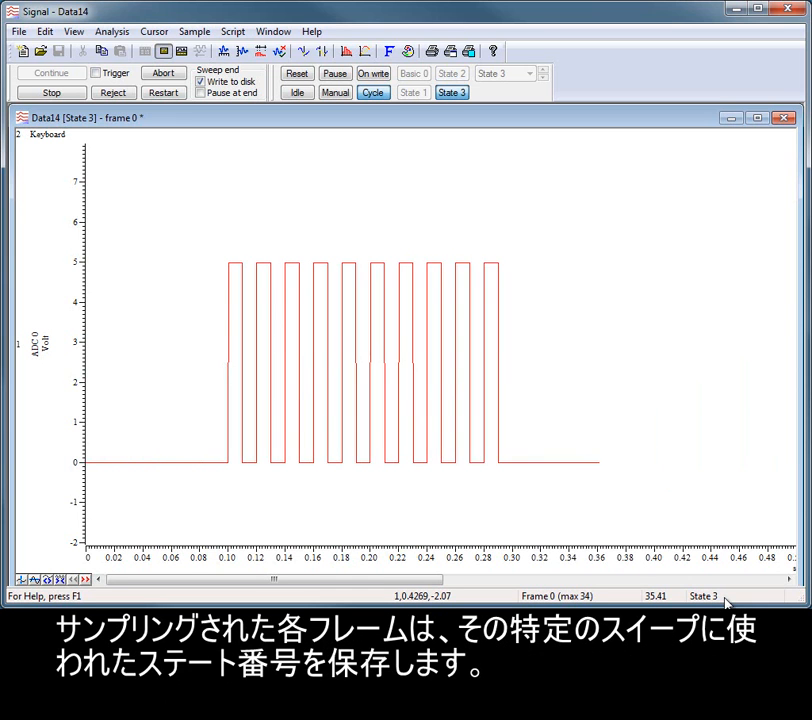
pyautogui.click(412, 92)
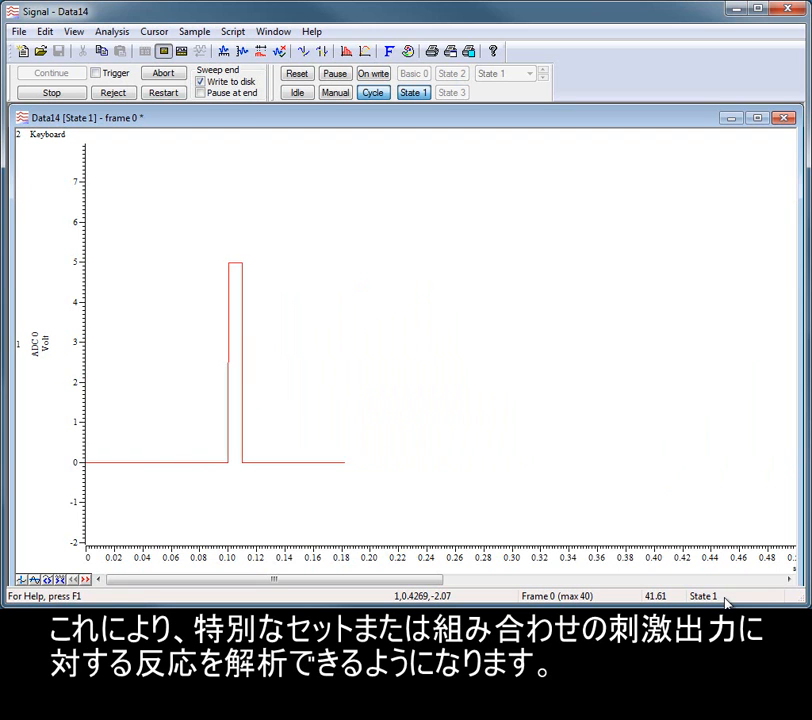
pyautogui.click(450, 72)
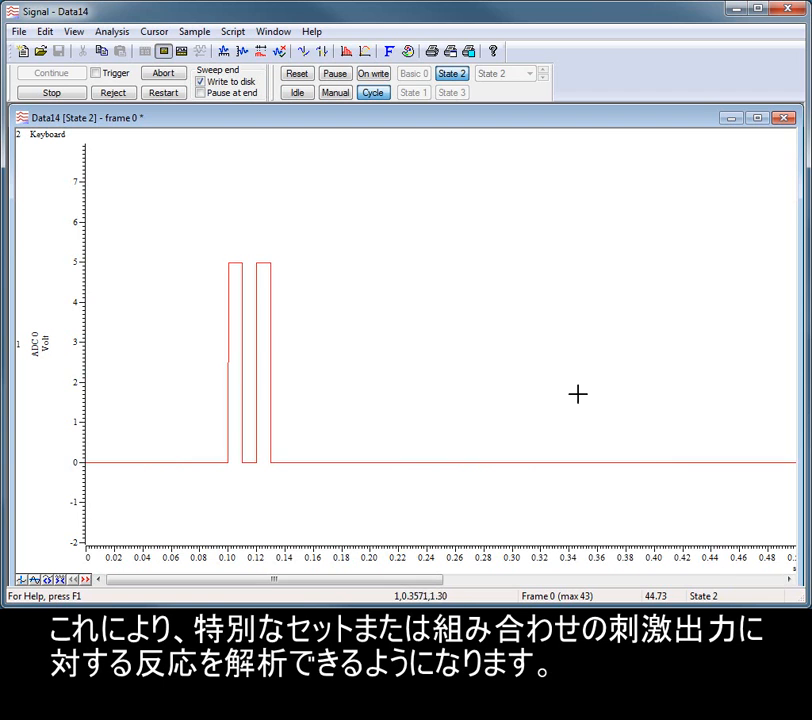
pyautogui.moveTo(50, 92)
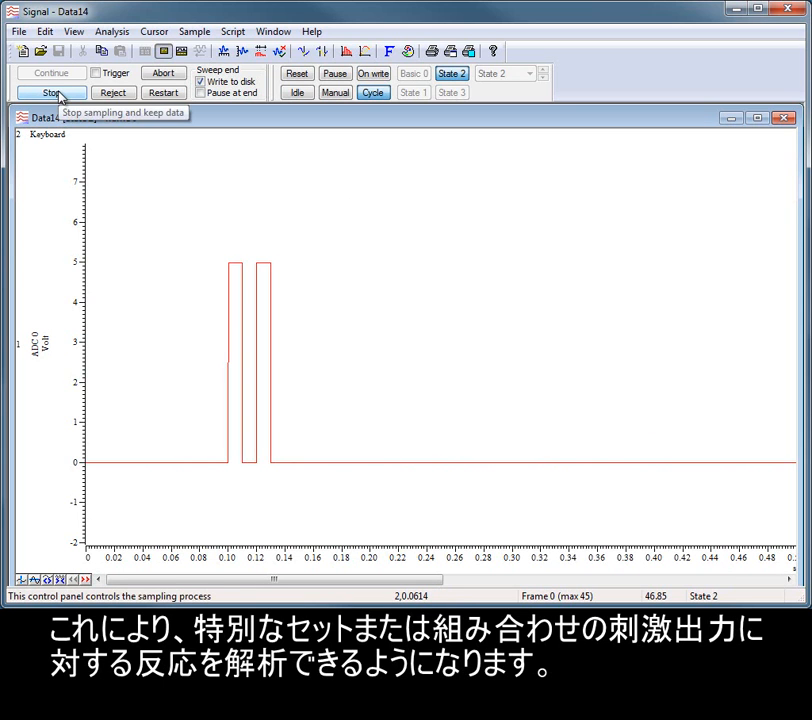
# Stop and finish sampling after 47 frames, then close Data14 without saving.
pyautogui.click(50, 92)
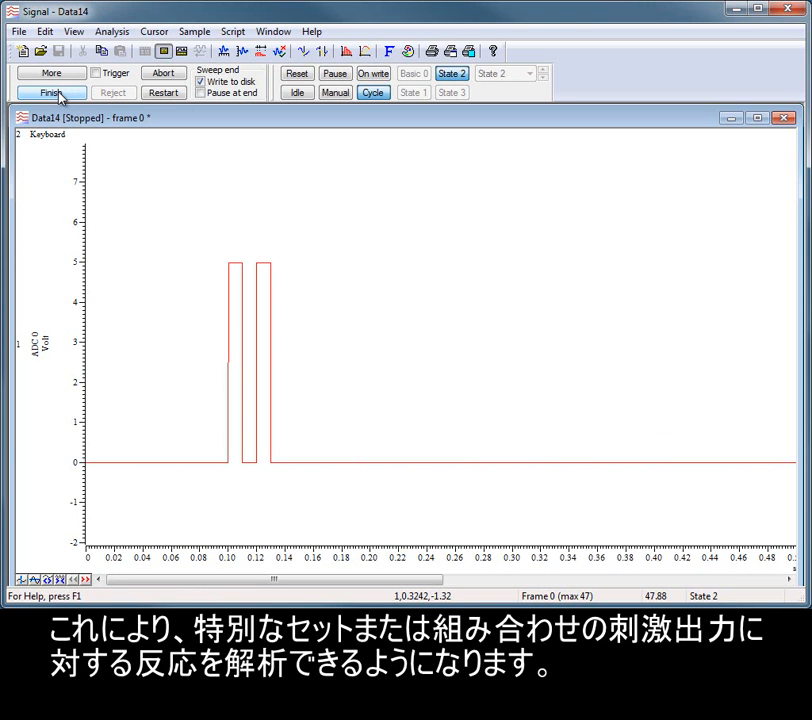
pyautogui.click(50, 92)
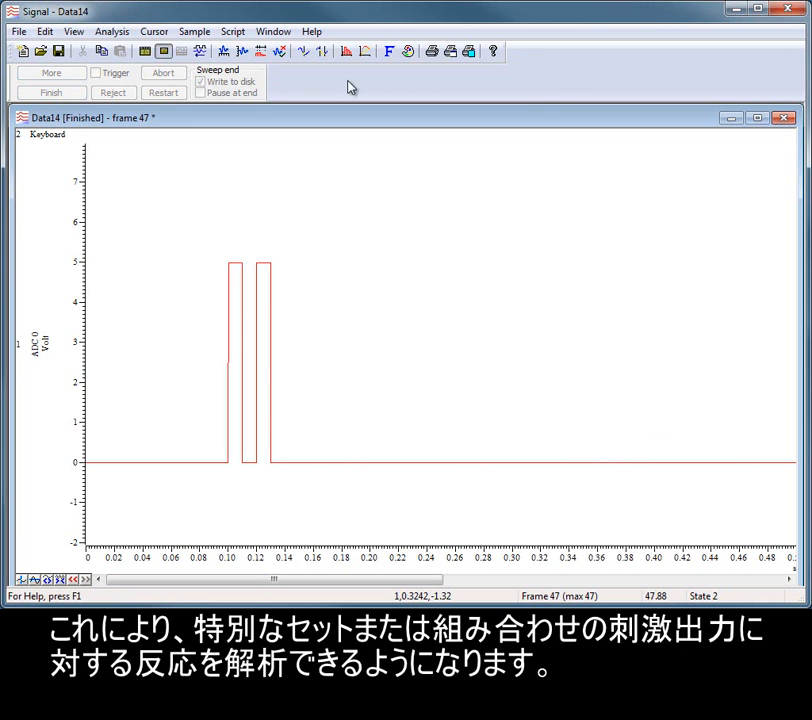
pyautogui.click(784, 116)
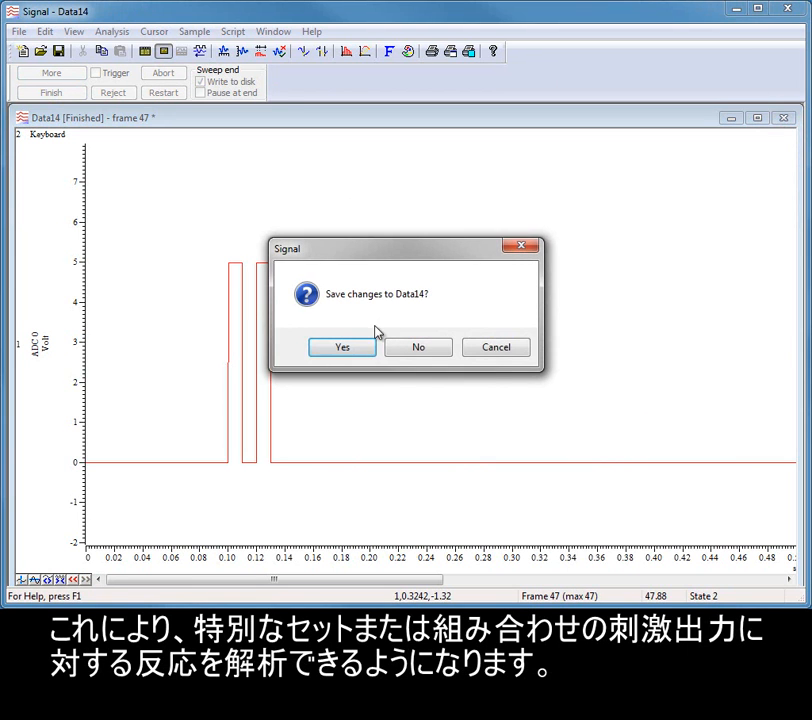
pyautogui.click(342, 348)
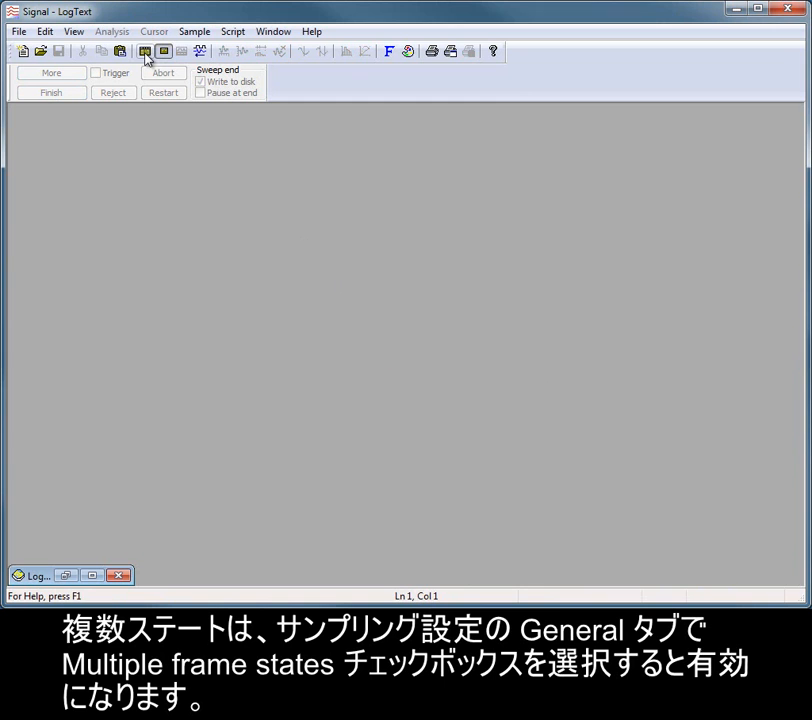
# Enable Multiple frame states in the sampling configuration and show the States page.
pyautogui.click(144, 52)
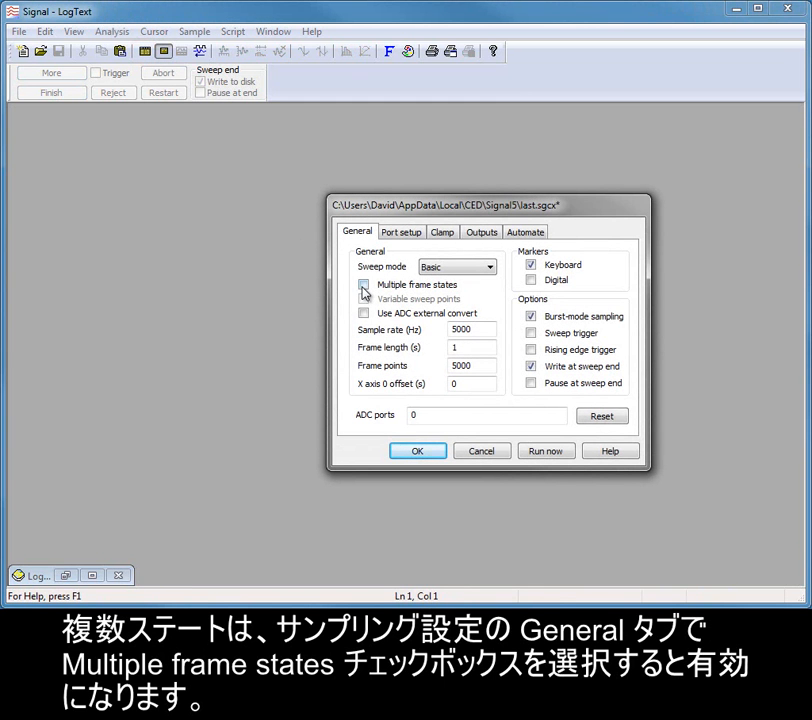
pyautogui.click(364, 284)
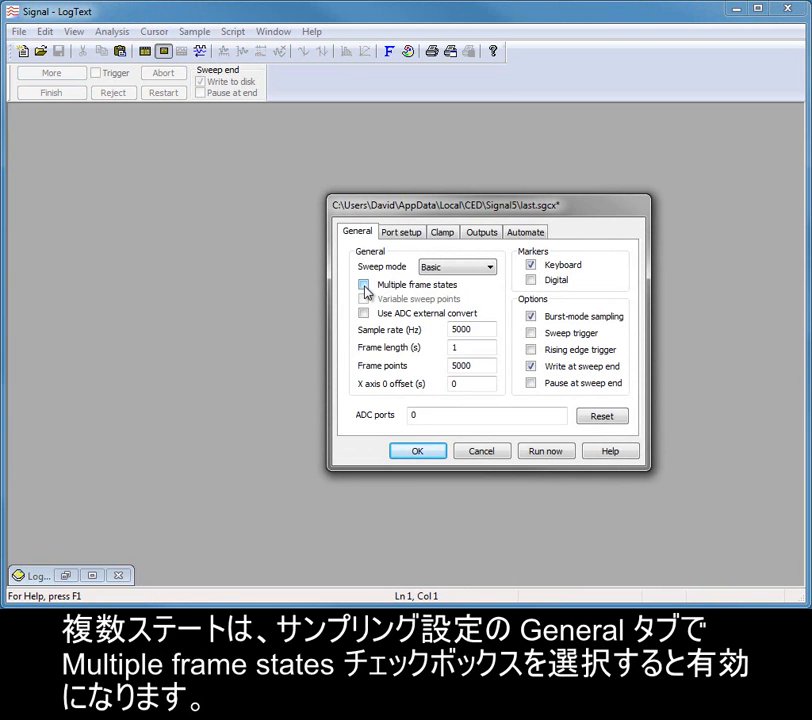
pyautogui.click(364, 284)
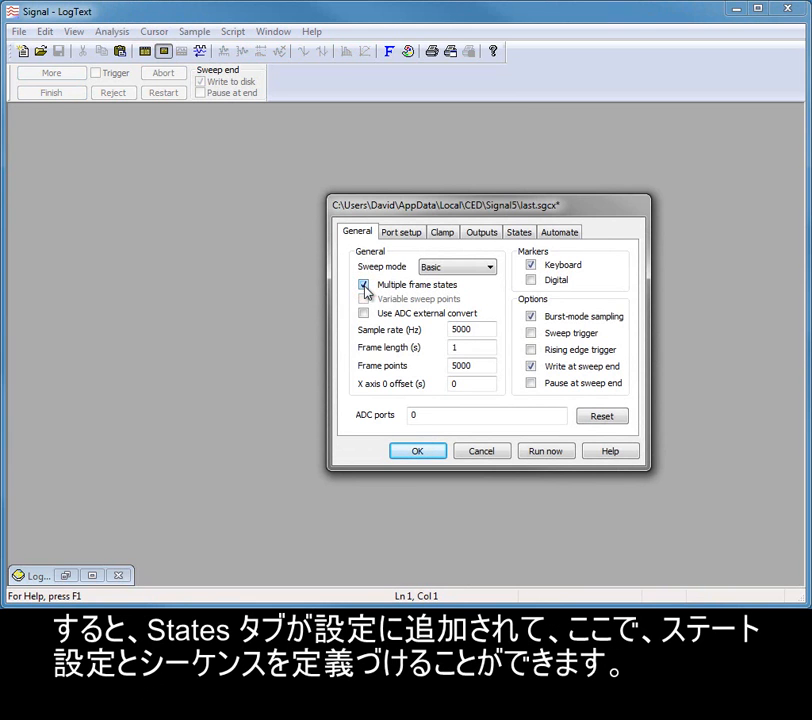
pyautogui.click(364, 284)
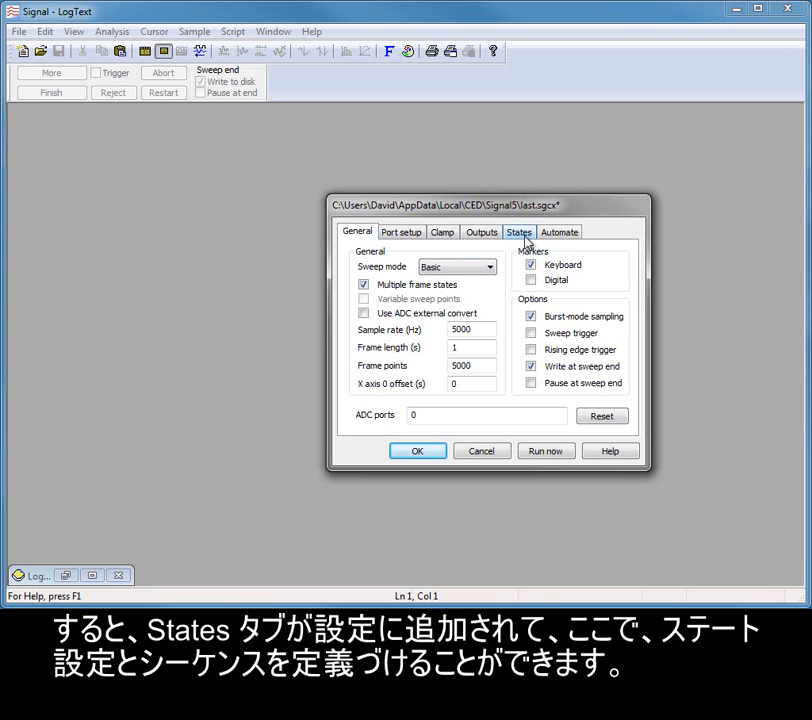
pyautogui.click(518, 232)
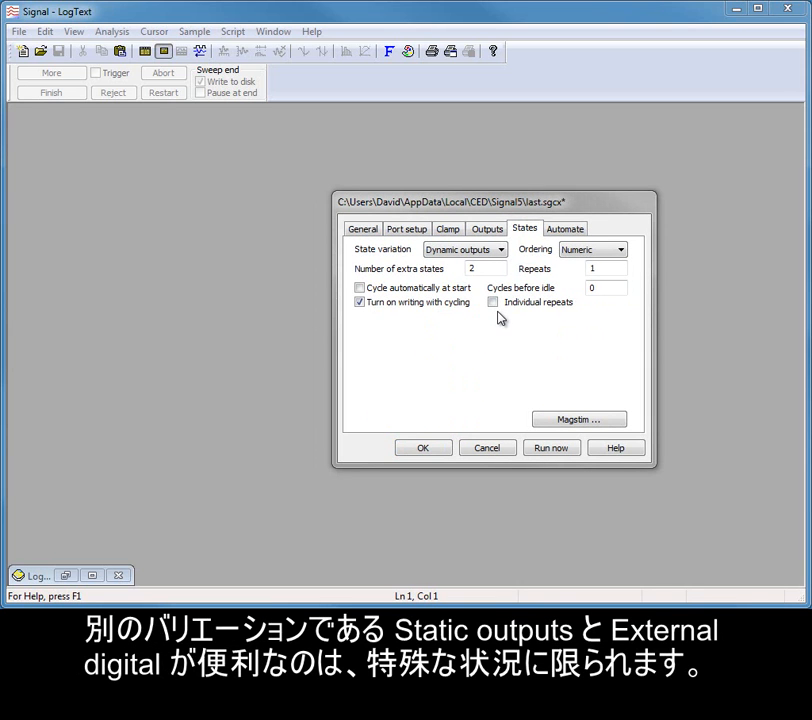
# Set Number of extra states to 3 and Repeats to 5 in Dynamic outputs mode.
pyautogui.click(464, 248)
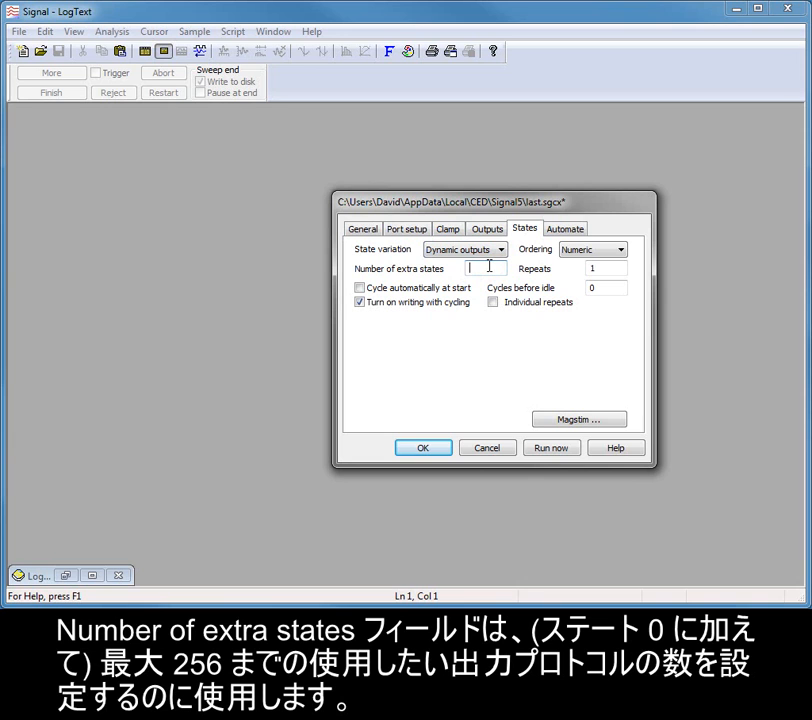
pyautogui.write('3')
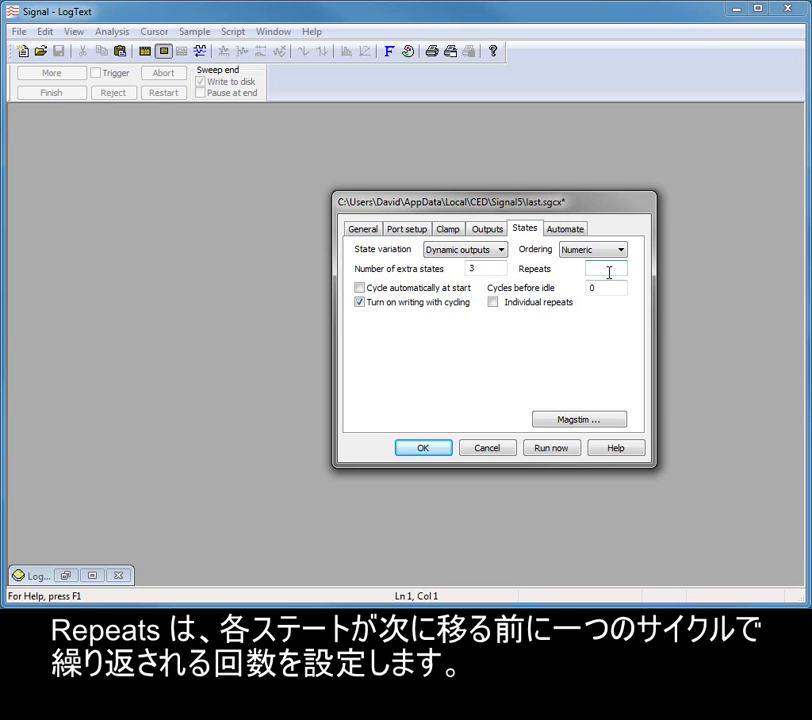
pyautogui.write('5')
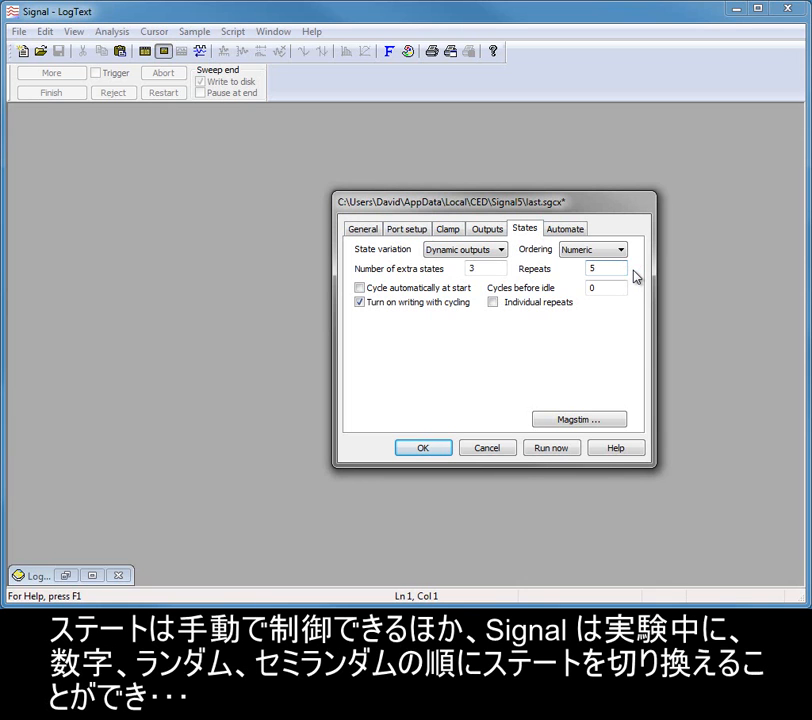
# Set state Ordering to Protocol, review the ten-step Protocols editor and close it.
pyautogui.click(620, 248)
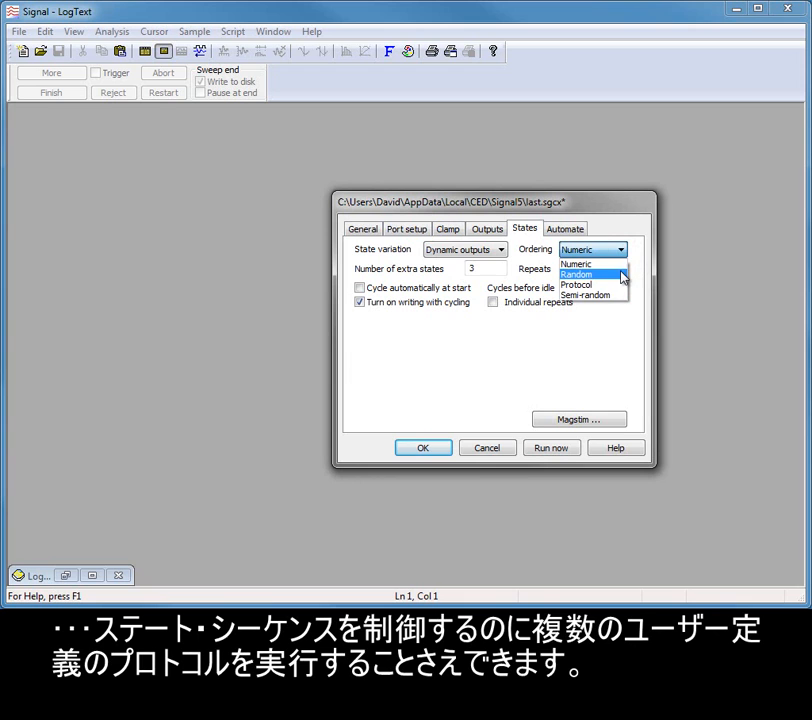
pyautogui.moveTo(584, 296)
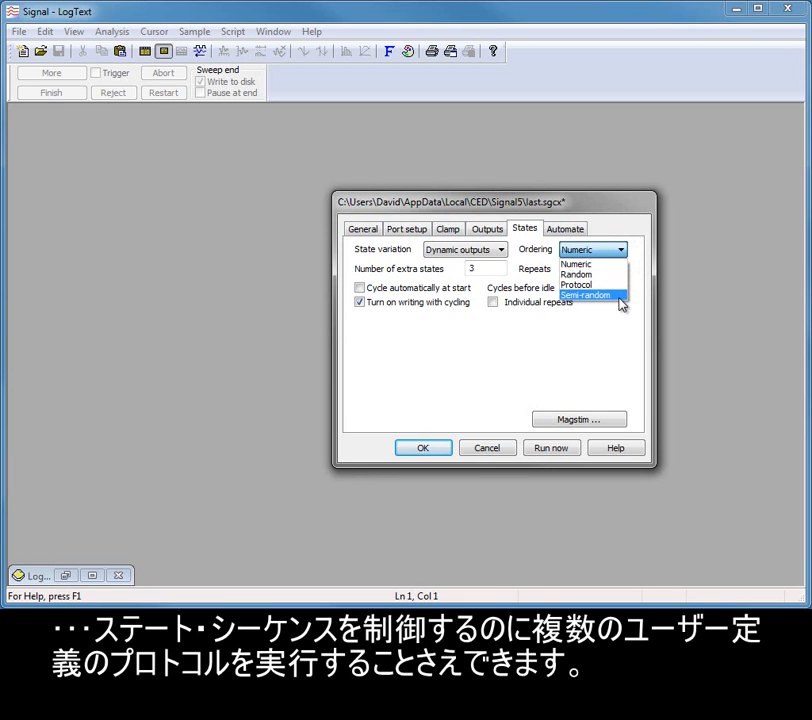
pyautogui.moveTo(584, 284)
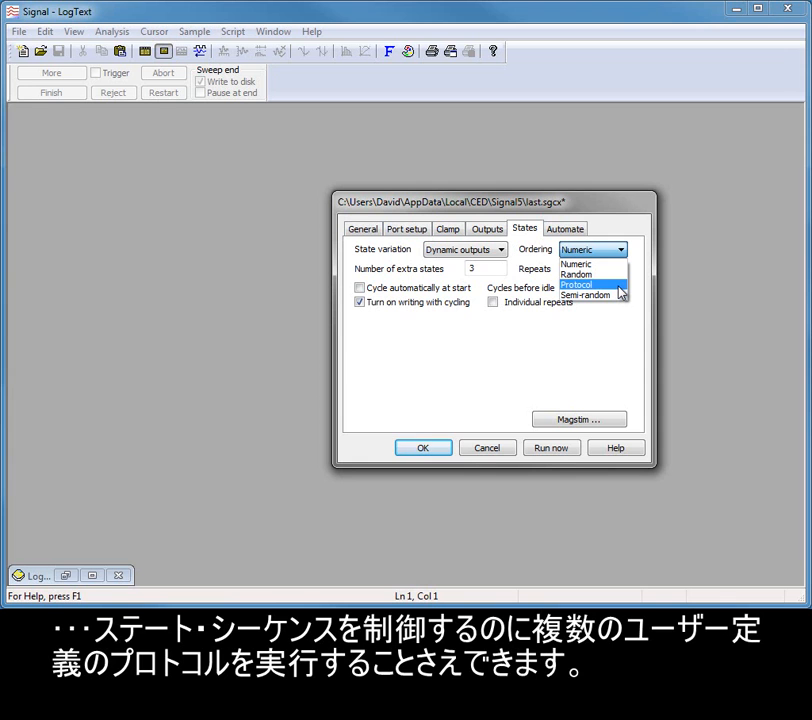
pyautogui.click(578, 284)
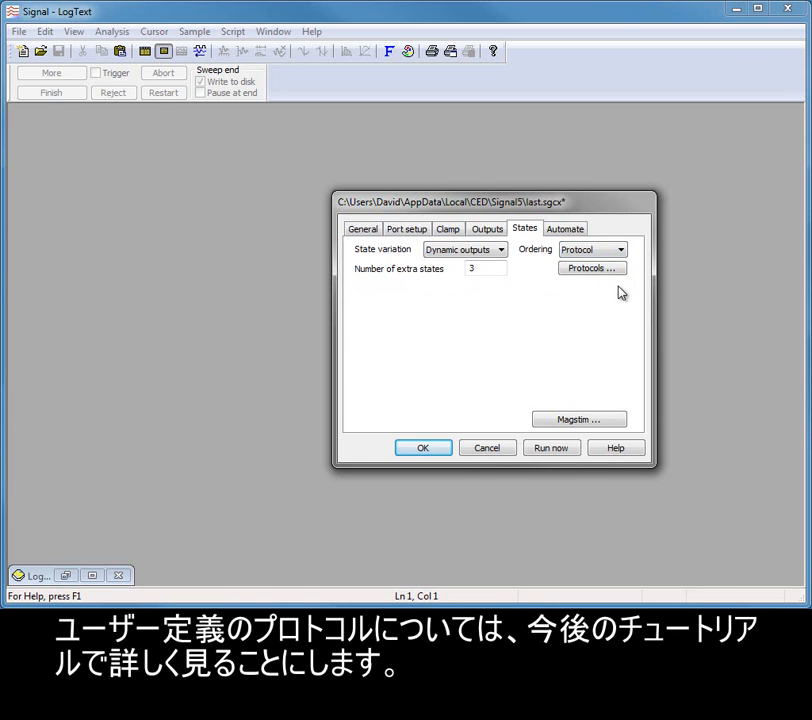
pyautogui.click(592, 268)
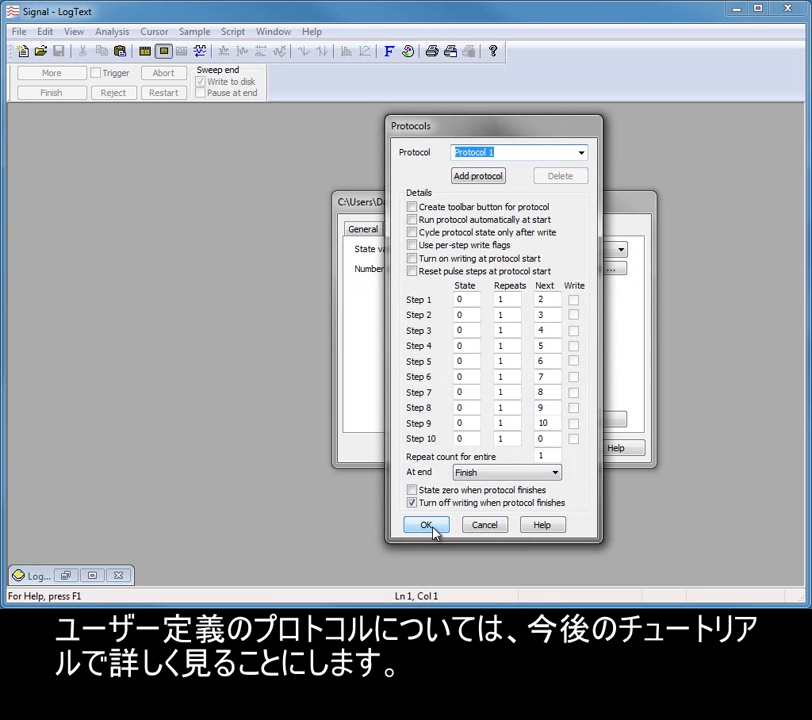
pyautogui.click(426, 524)
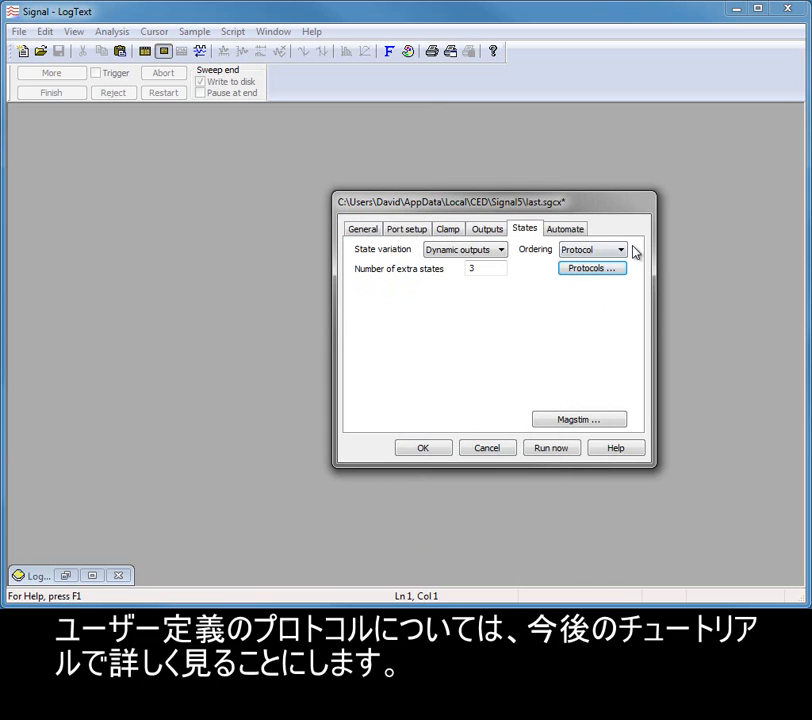
# Switch state Ordering from Protocol to Random, keeping repeats at 5.
pyautogui.click(620, 248)
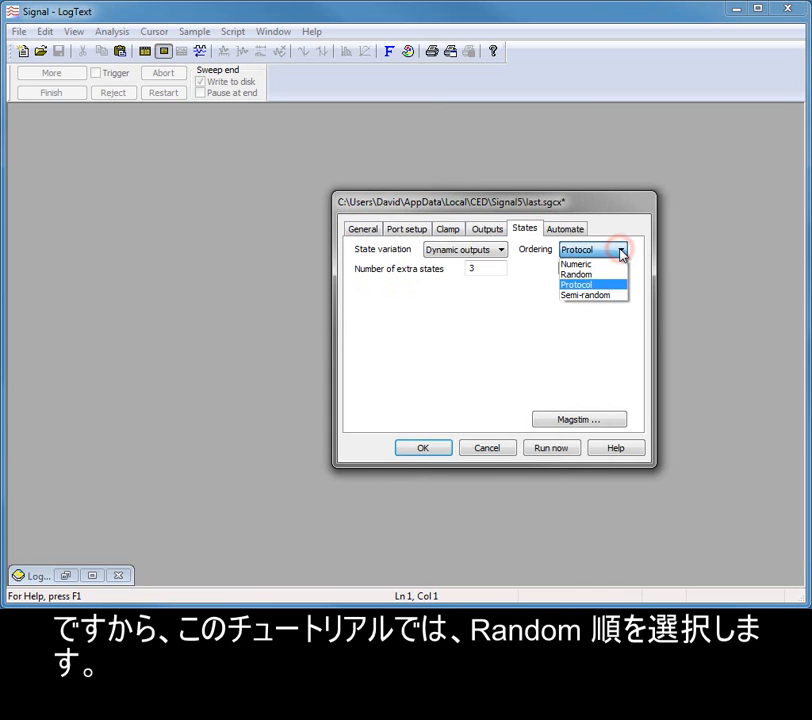
pyautogui.click(576, 274)
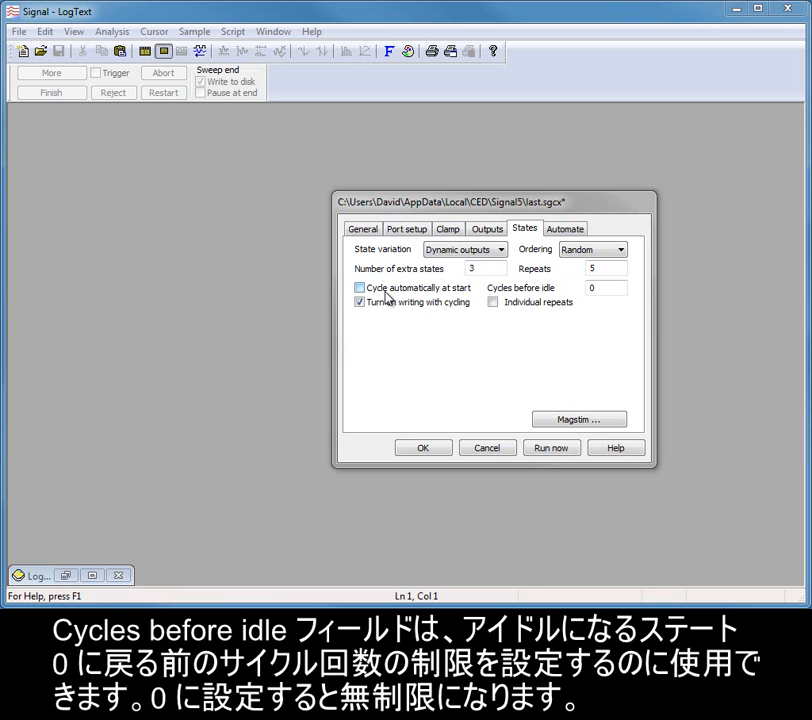
pyautogui.click(604, 288)
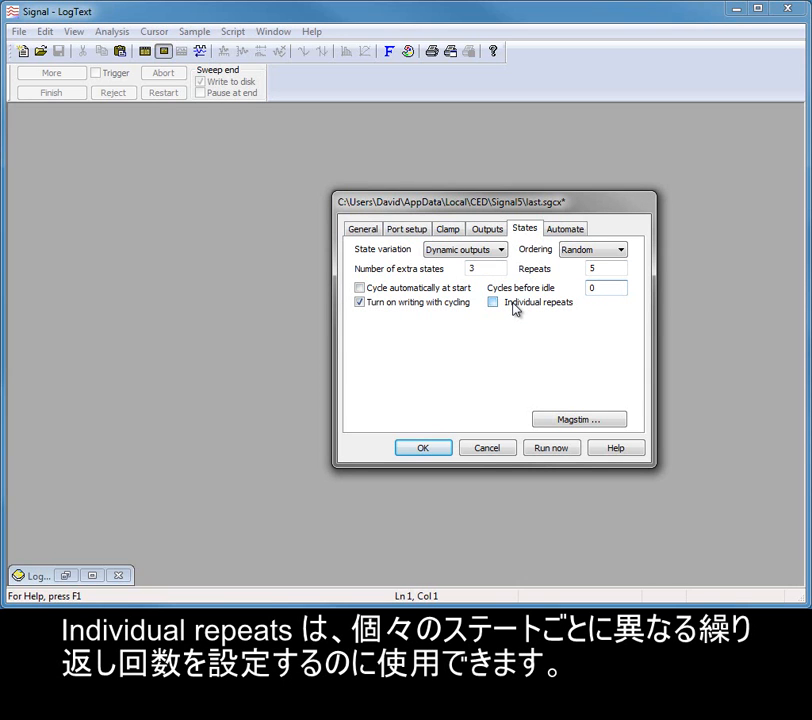
pyautogui.click(492, 302)
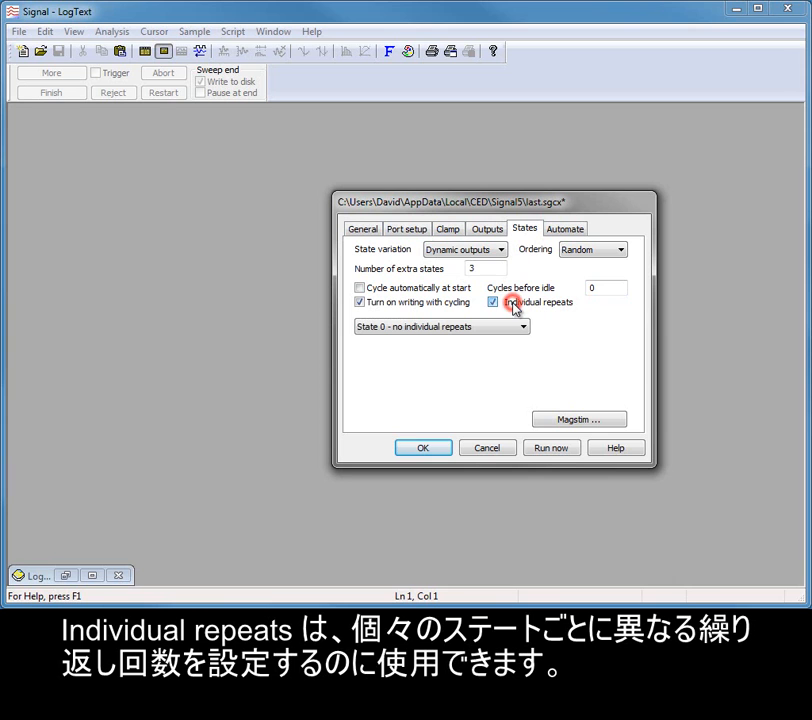
pyautogui.click(520, 326)
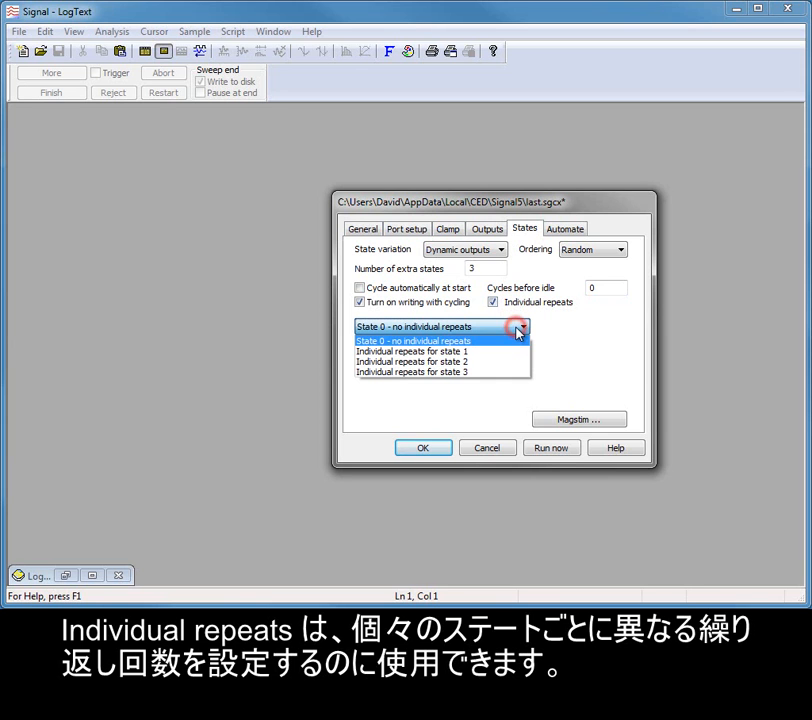
pyautogui.click(412, 352)
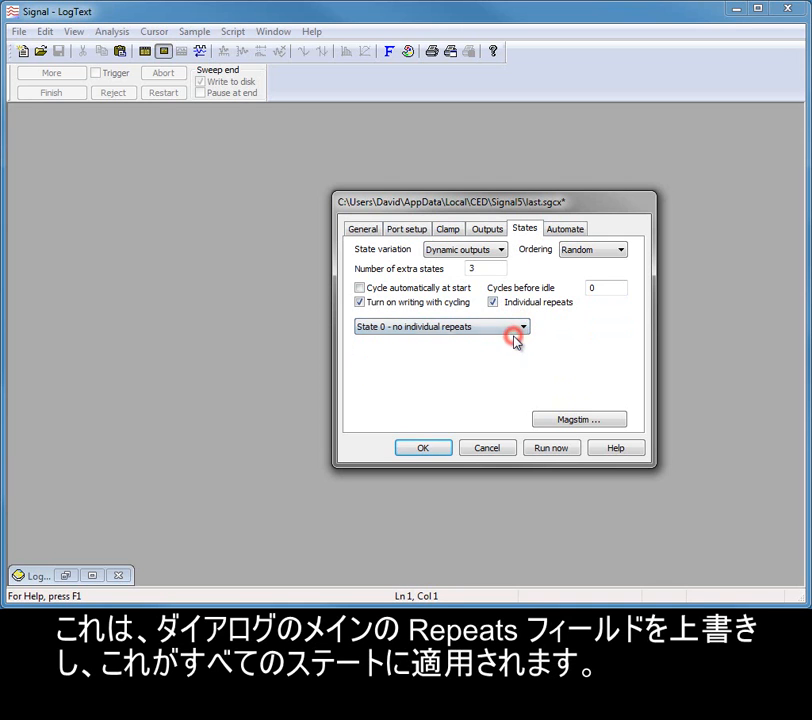
pyautogui.click(492, 302)
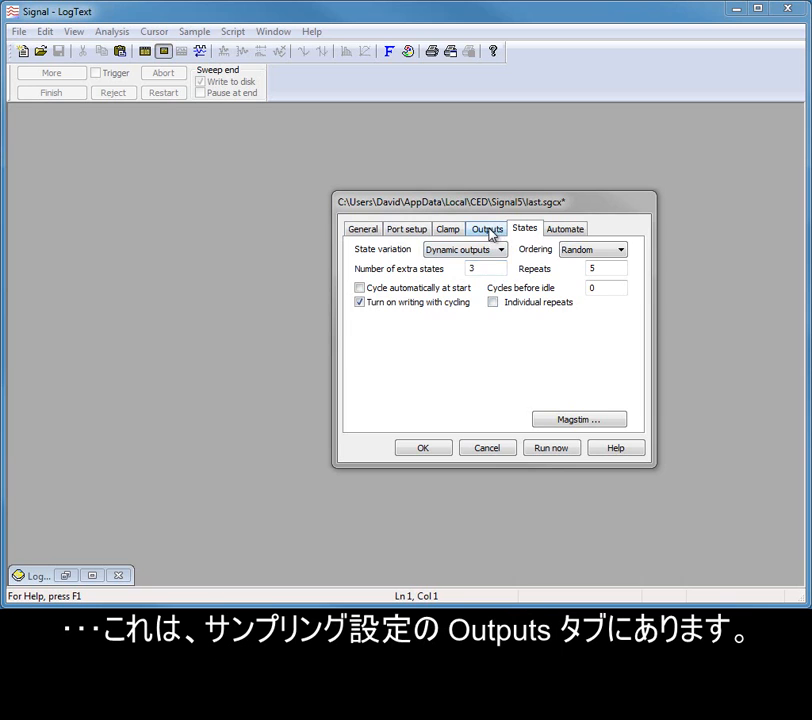
# Show the Outputs page and bring up the Pulses configuration editor.
pyautogui.click(488, 228)
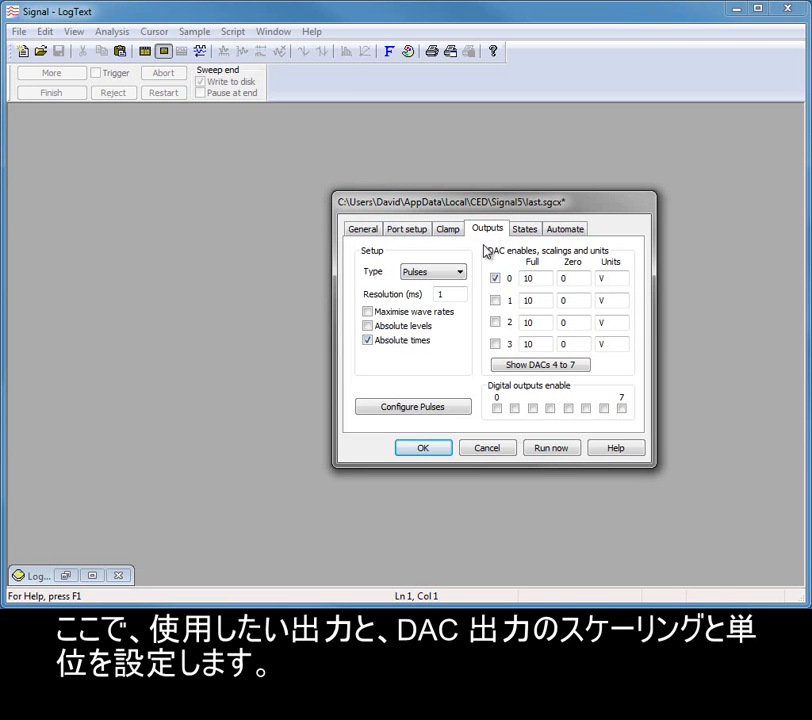
pyautogui.moveTo(480, 398)
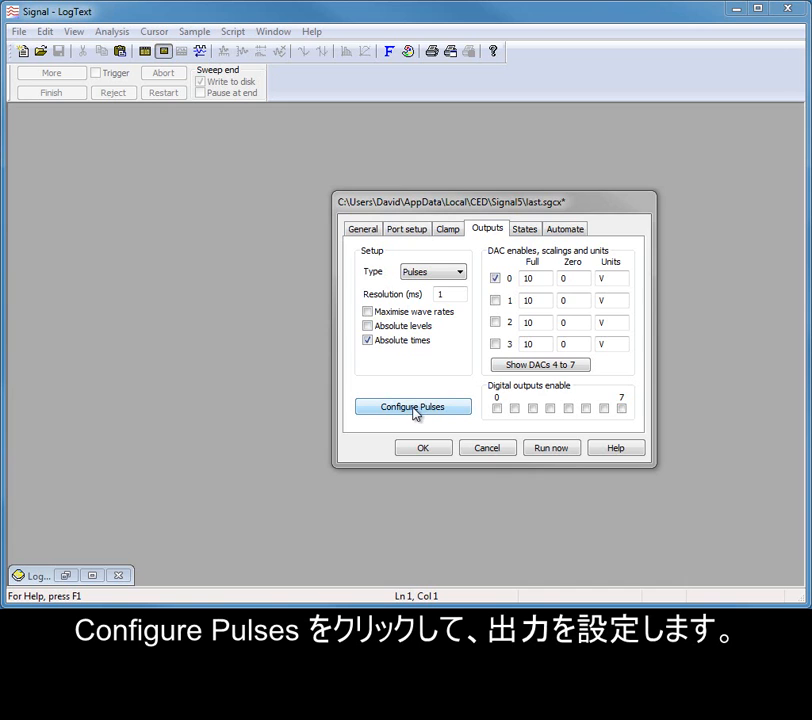
pyautogui.click(412, 406)
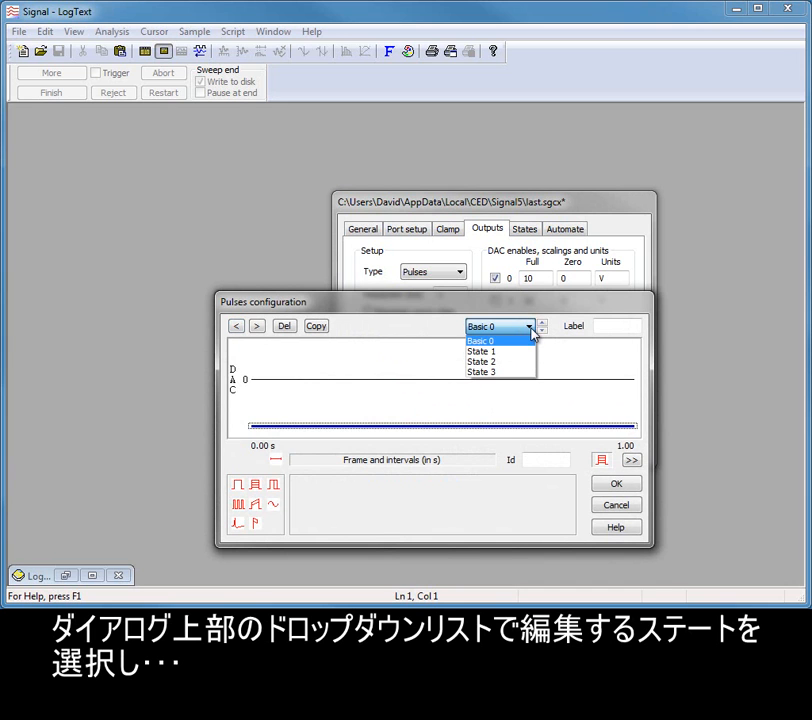
# Add a single 5 V, 0.01 s square pulse to State 1's DAC 0 track.
pyautogui.click(480, 352)
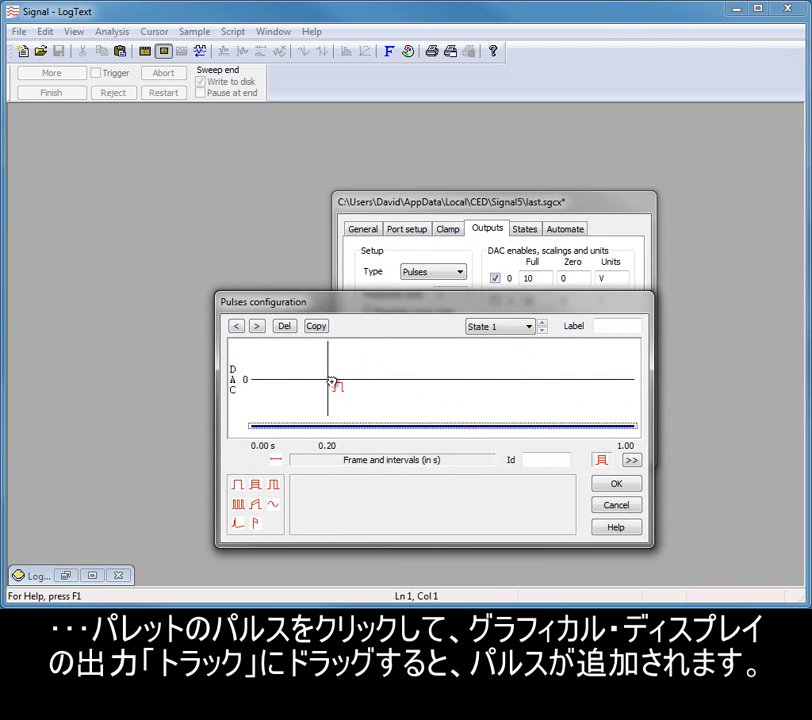
pyautogui.moveTo(336, 384); pyautogui.dragTo(290, 378)
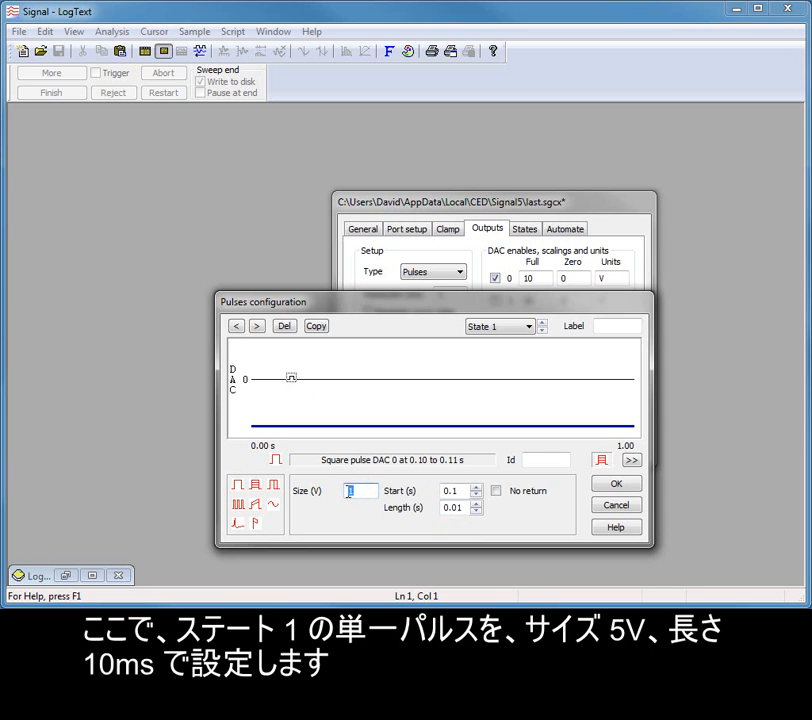
pyautogui.write('5')
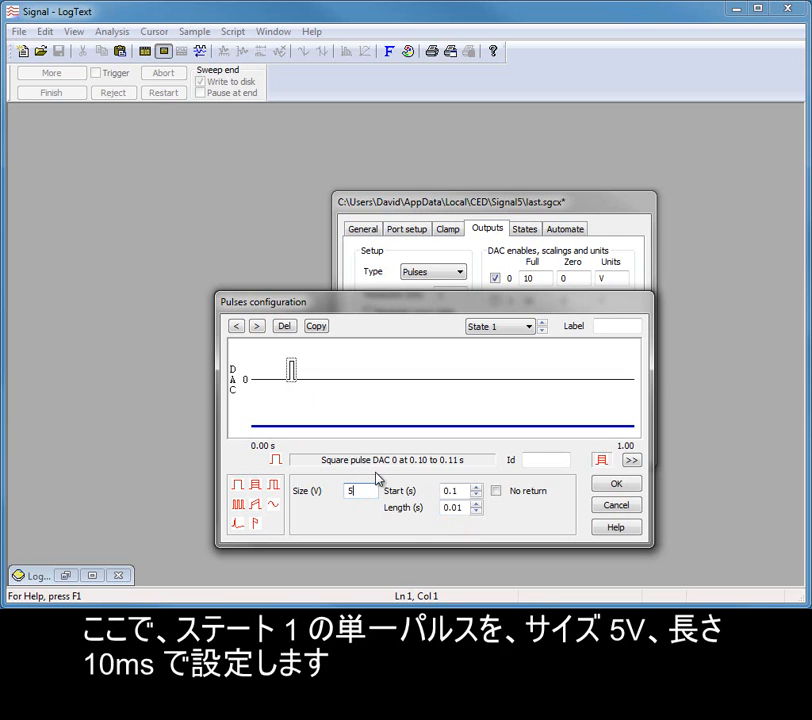
pyautogui.click(542, 320)
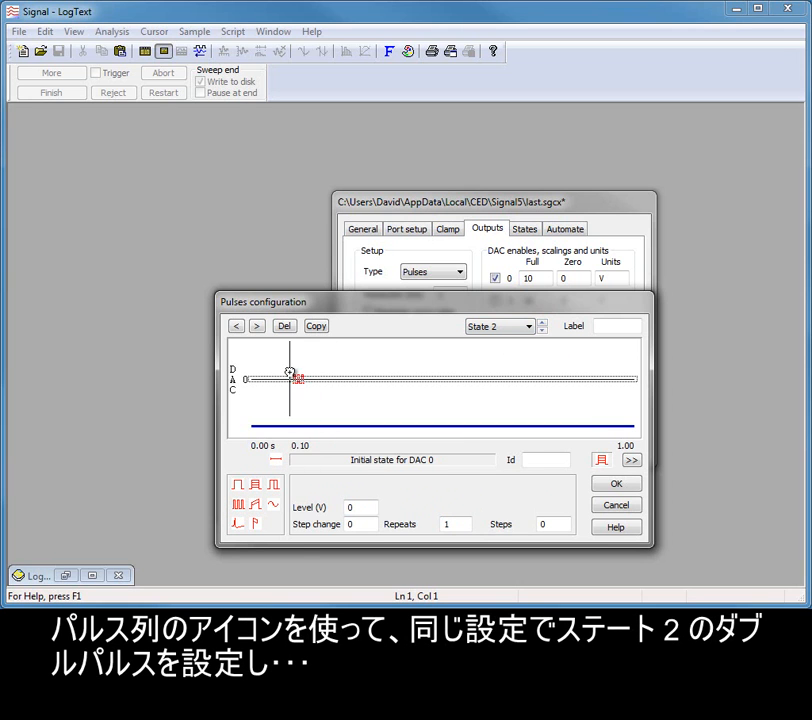
# Add a pulse train to State 2's DAC 0: two 5 V, 0.01 s pulses 0.02 s apart.
pyautogui.click(254, 504)
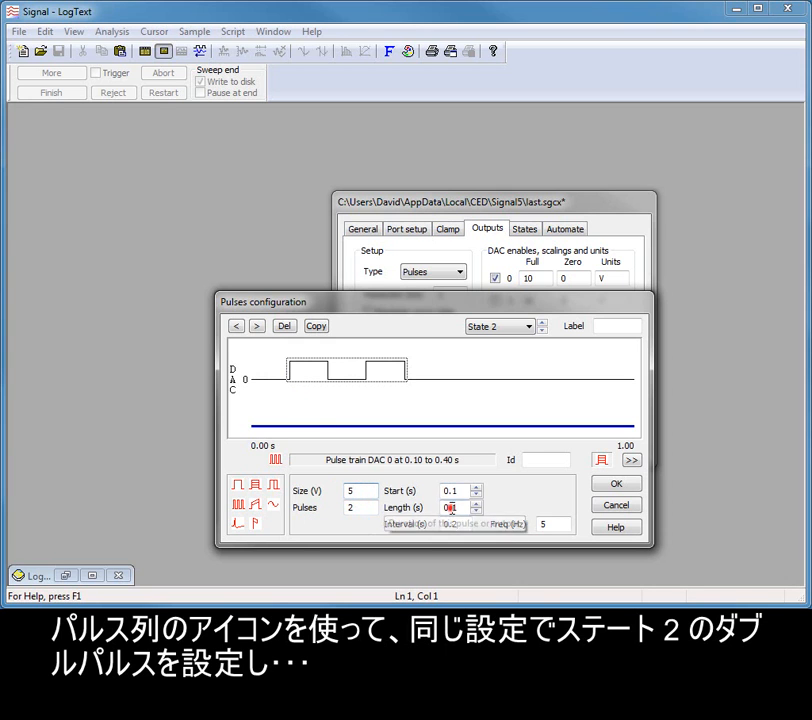
pyautogui.write('0.01')
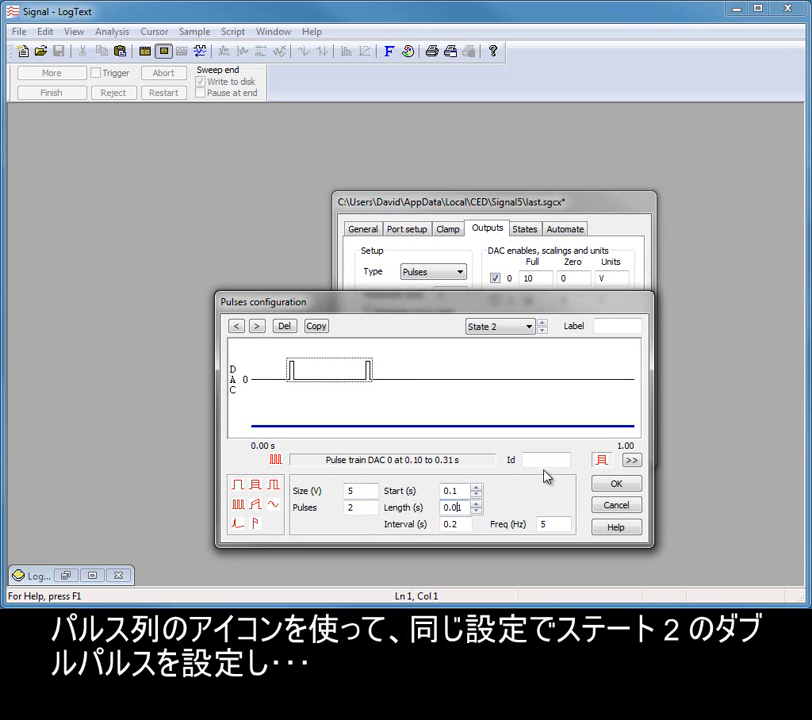
pyautogui.click(452, 524)
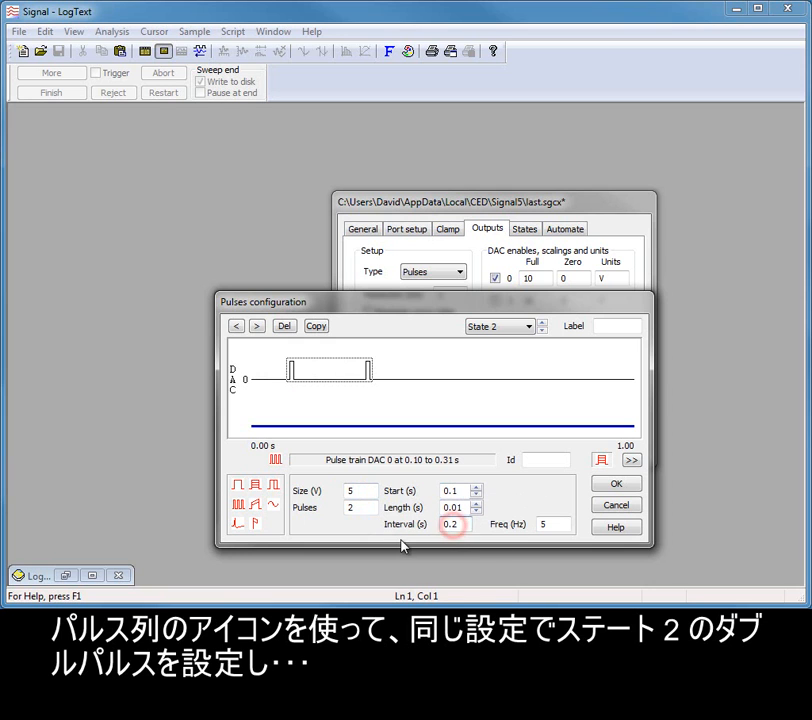
pyautogui.write('0.00')
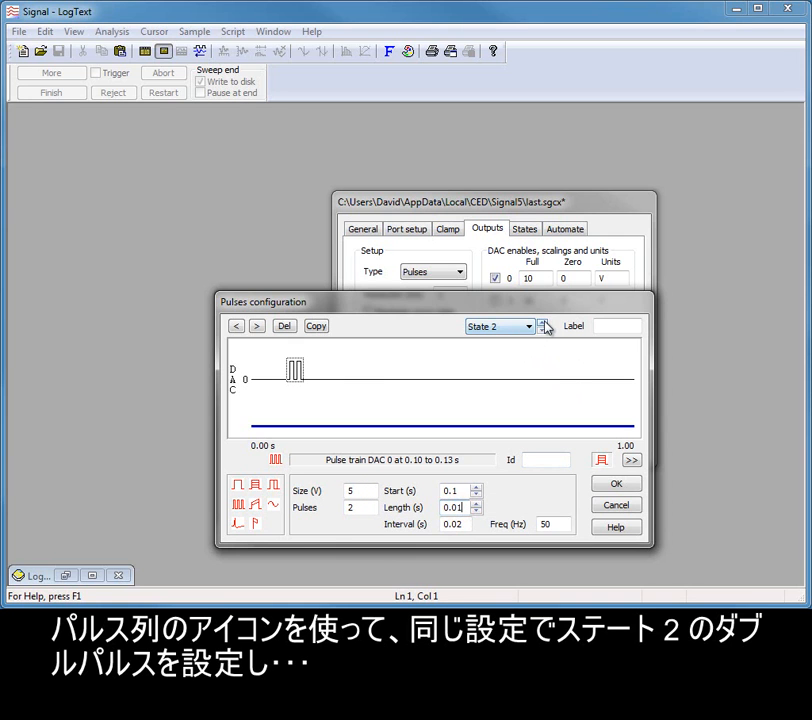
# Give State 3 a 50 Hz train of 10 pulses of size 5 on DAC 0.
pyautogui.click(544, 320)
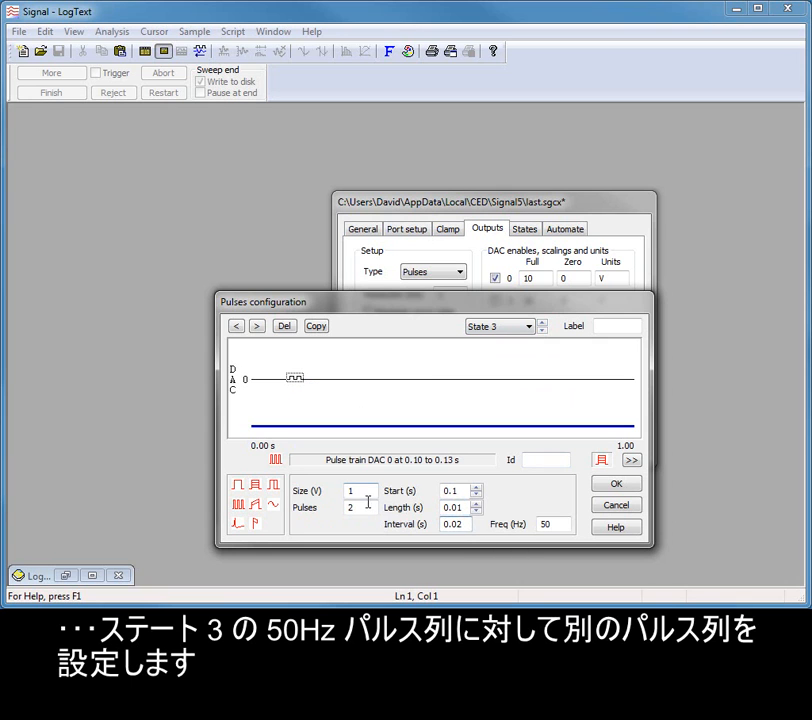
pyautogui.write('10')
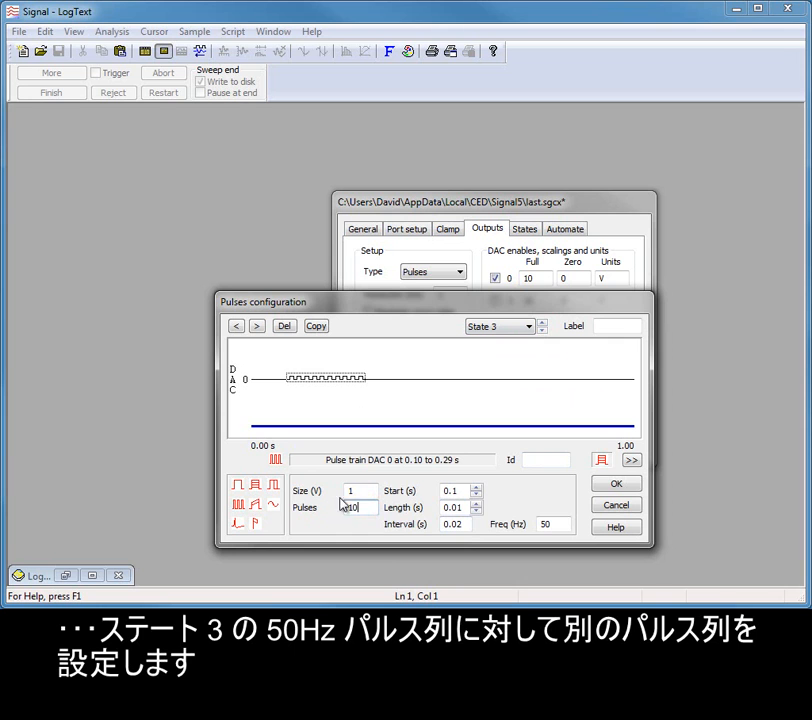
pyautogui.click(360, 490)
pyautogui.write('5')
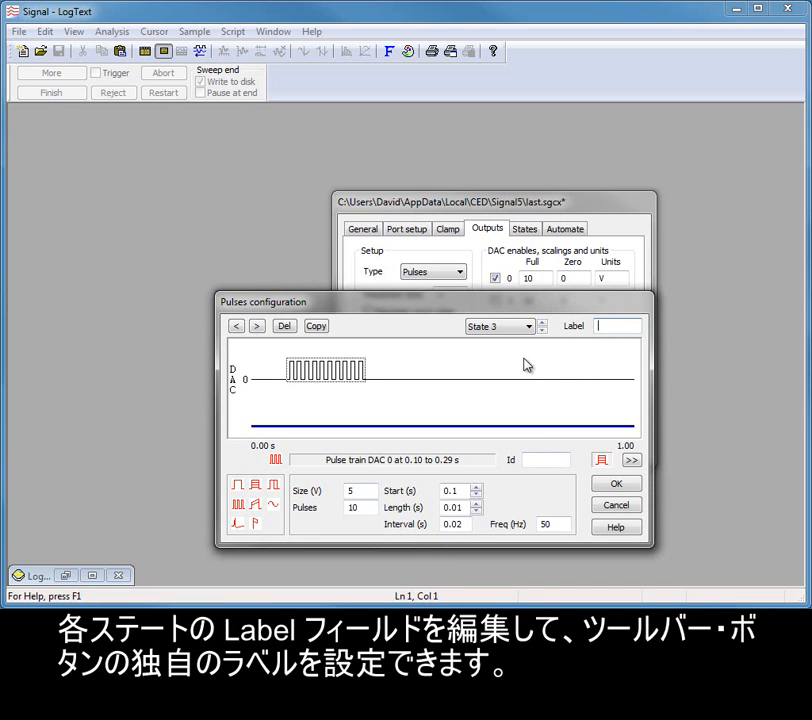
# Label State 3 'Train', State 2 'Double' and State 1 'Single' for their toolbar buttons.
pyautogui.write('T')
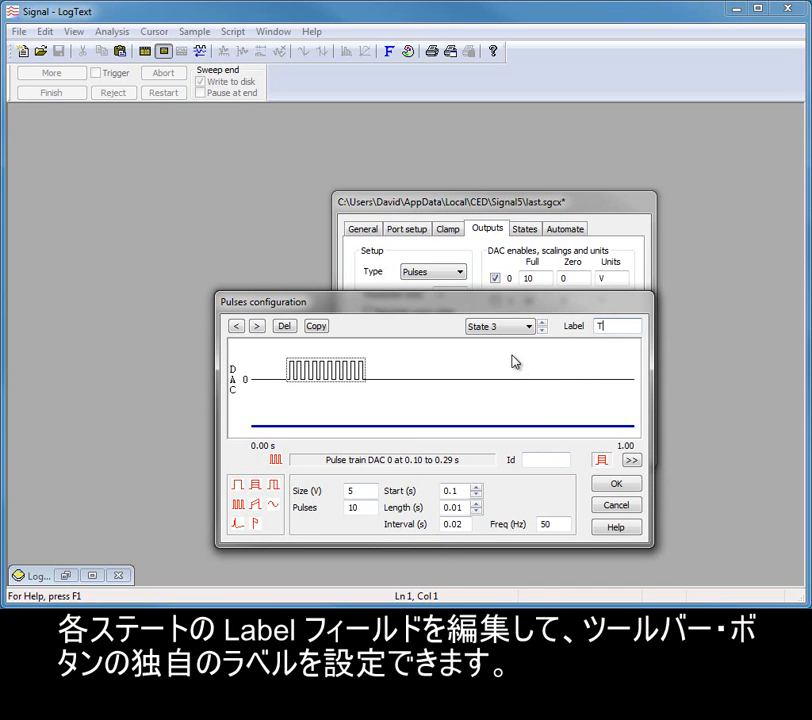
pyautogui.write('rain')
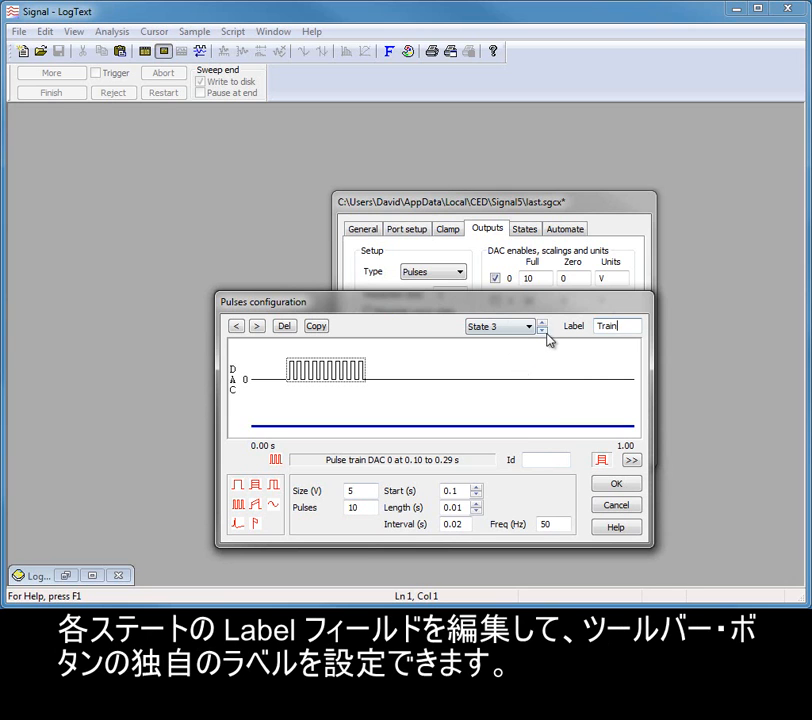
pyautogui.click(542, 330)
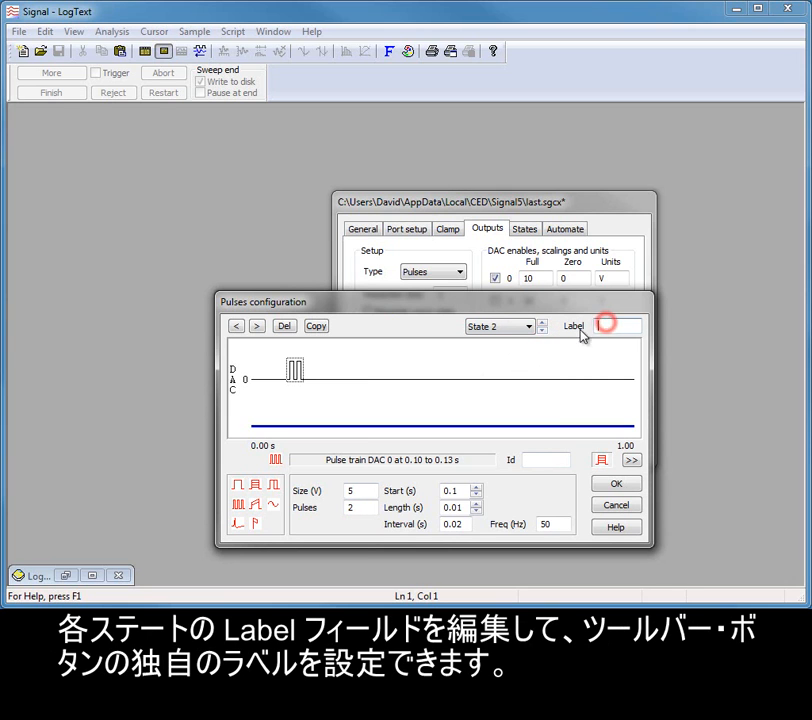
pyautogui.write('Double')
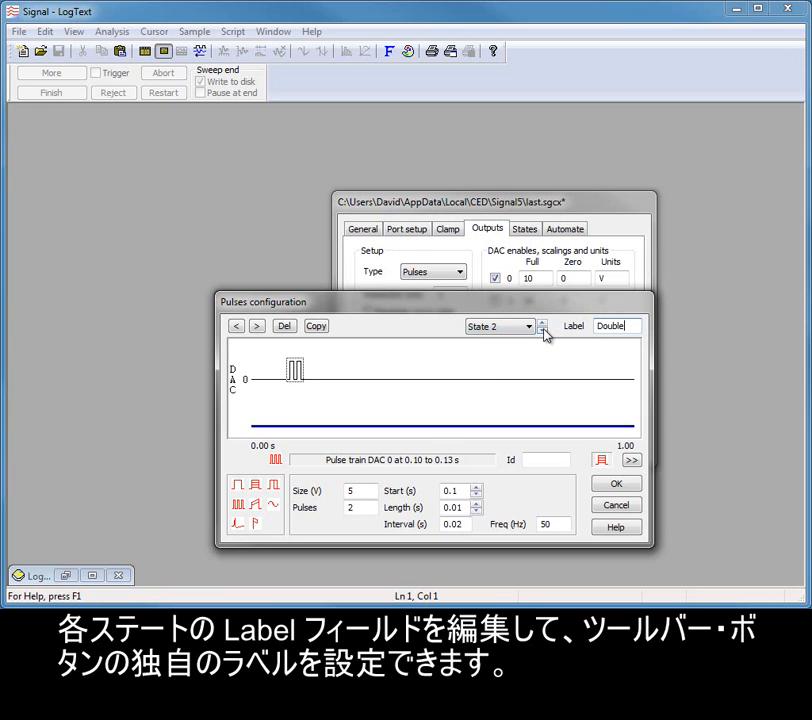
pyautogui.click(544, 328)
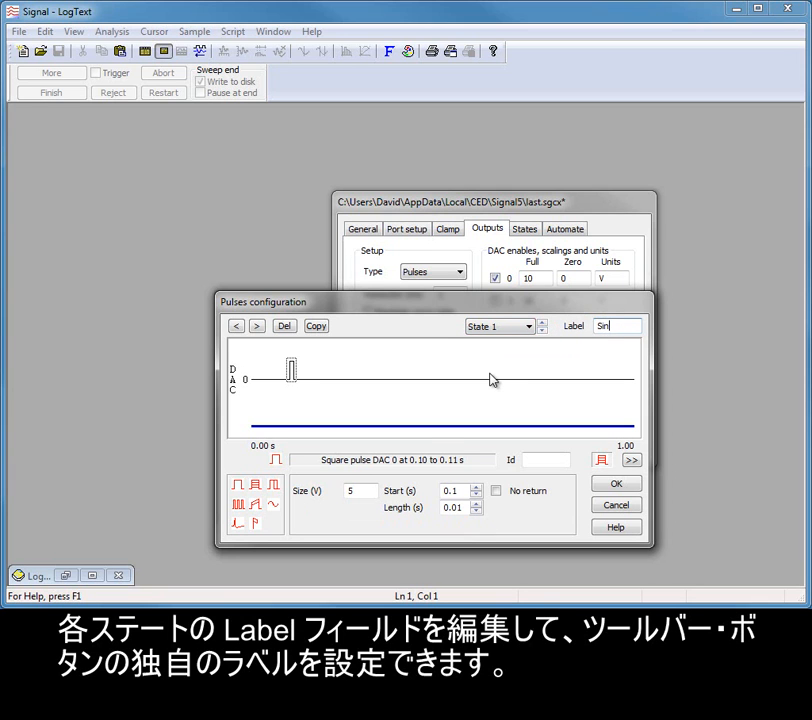
pyautogui.write('Single')
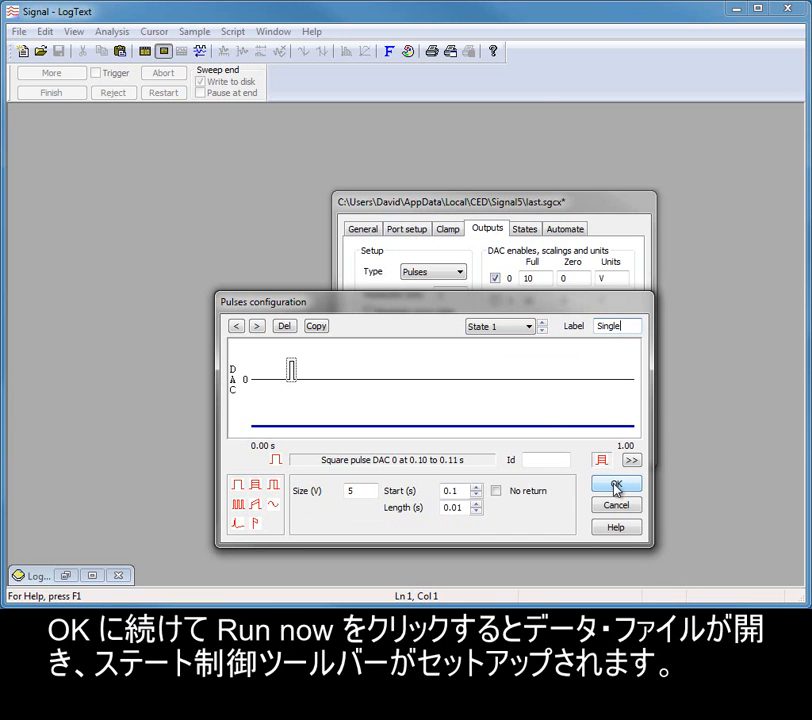
# Accept the pulse configuration and run now to open a new Data16 sampling file.
pyautogui.click(616, 488)
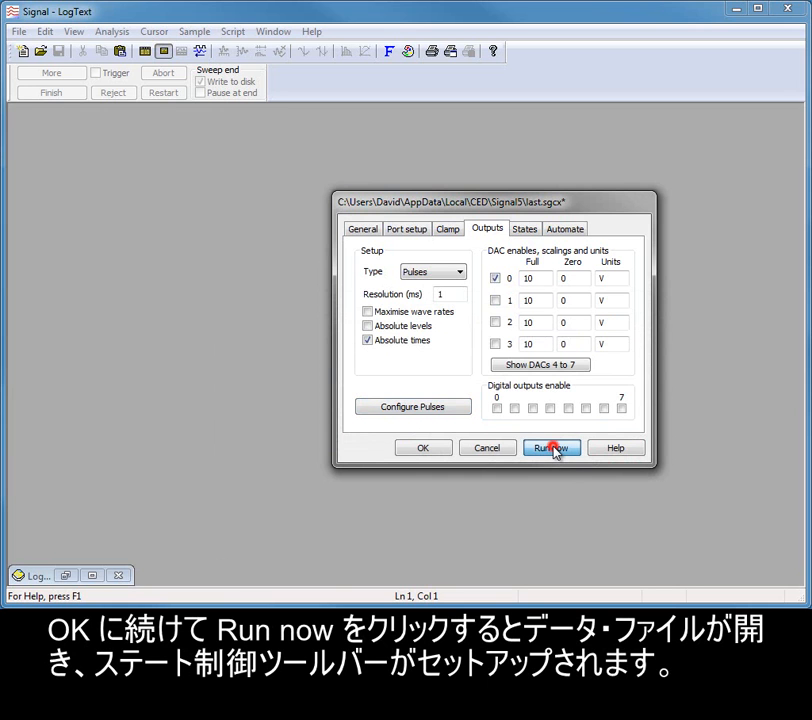
pyautogui.click(552, 448)
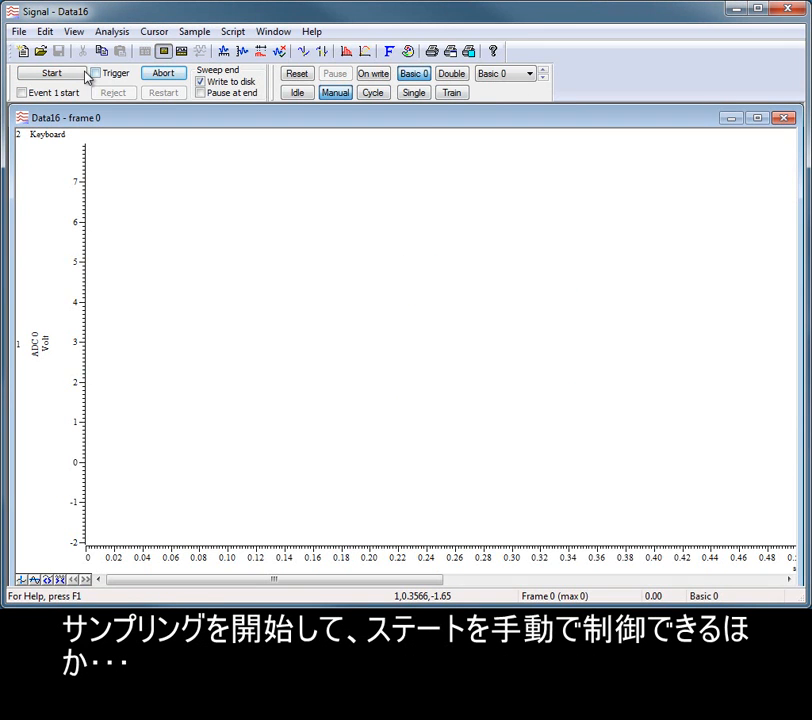
# Start sampling, output Single, Double and Train states manually, then switch to automatic cycling.
pyautogui.click(52, 72)
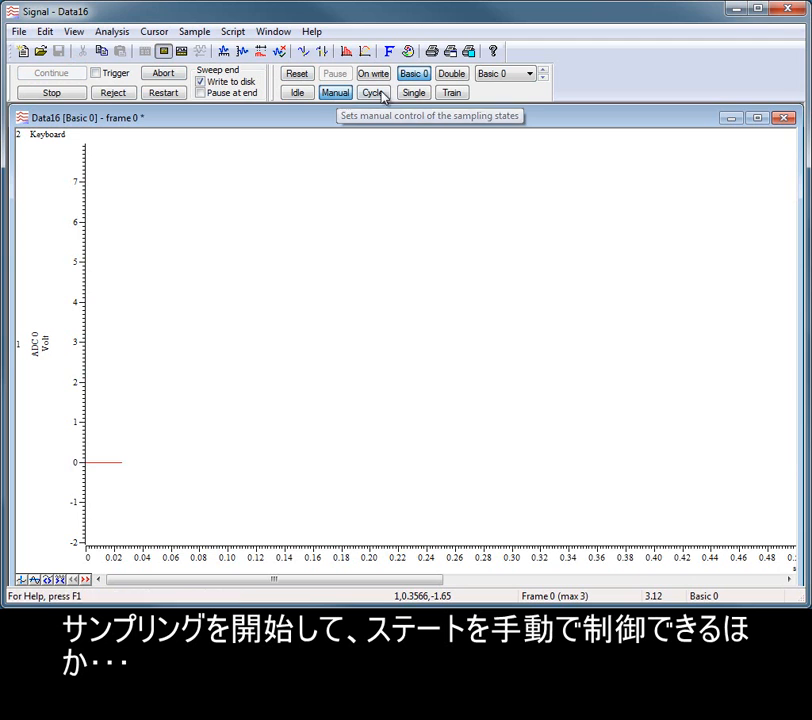
pyautogui.click(412, 92)
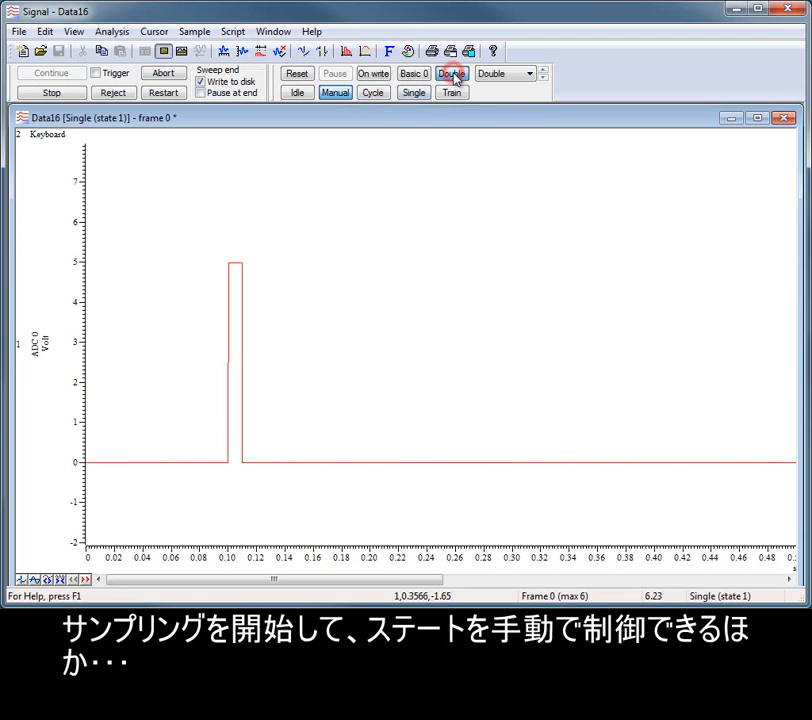
pyautogui.click(450, 72)
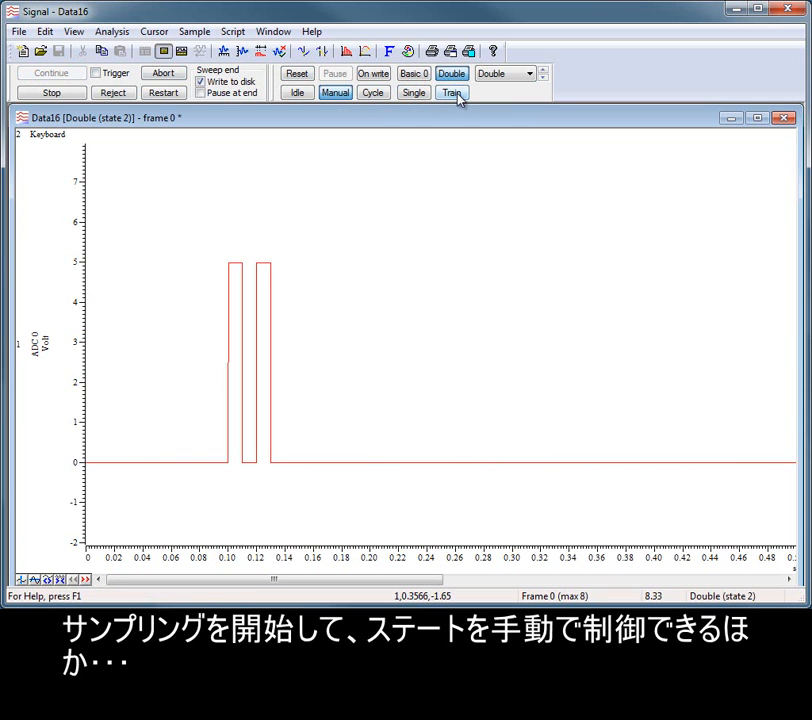
pyautogui.click(450, 92)
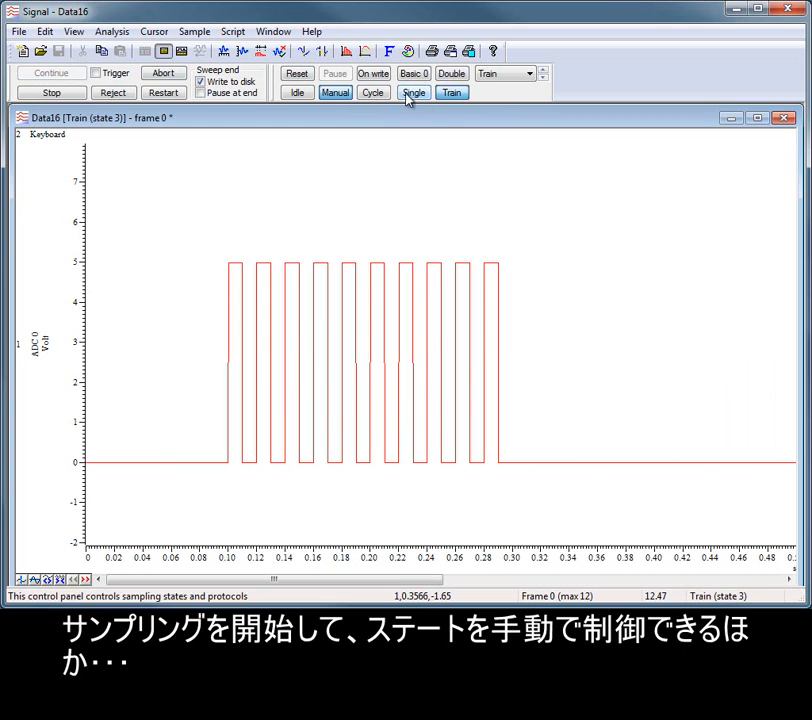
pyautogui.click(372, 92)
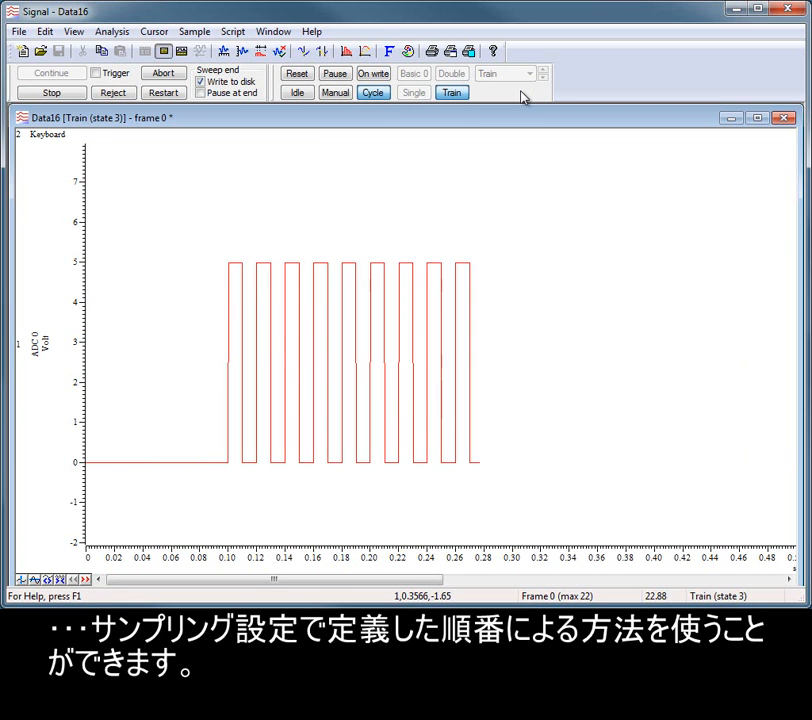
pyautogui.click(412, 92)
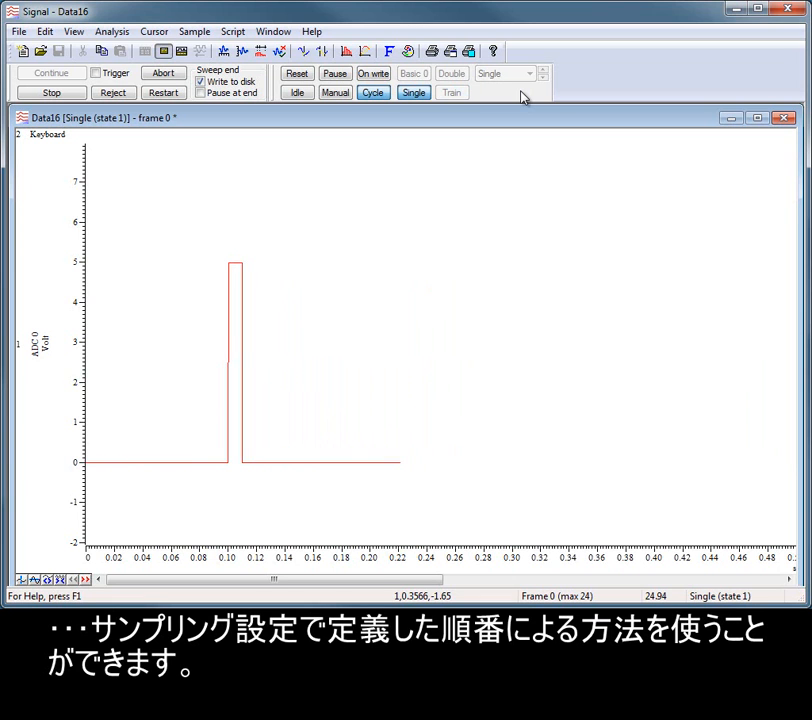
pyautogui.click(450, 92)
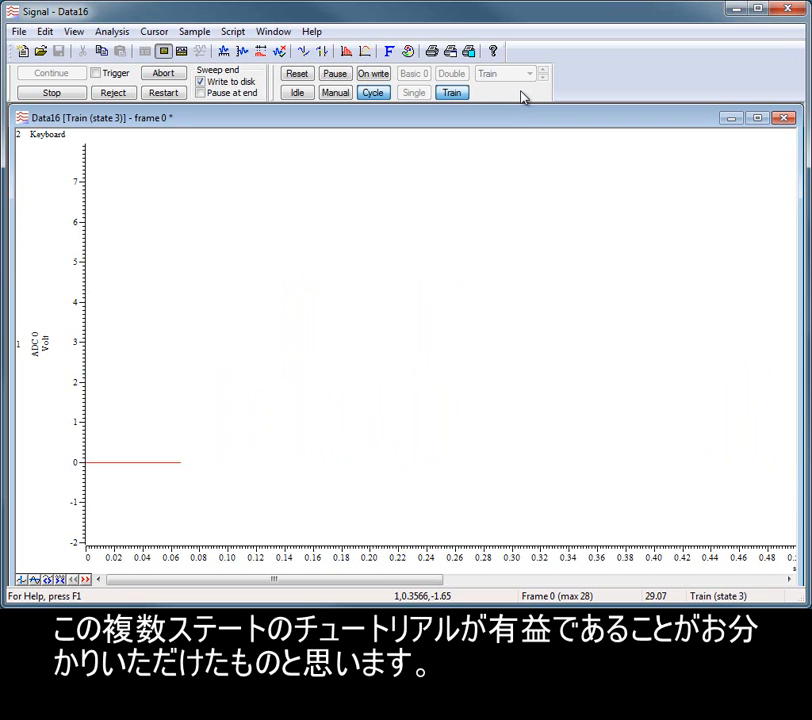
pyautogui.click(450, 72)
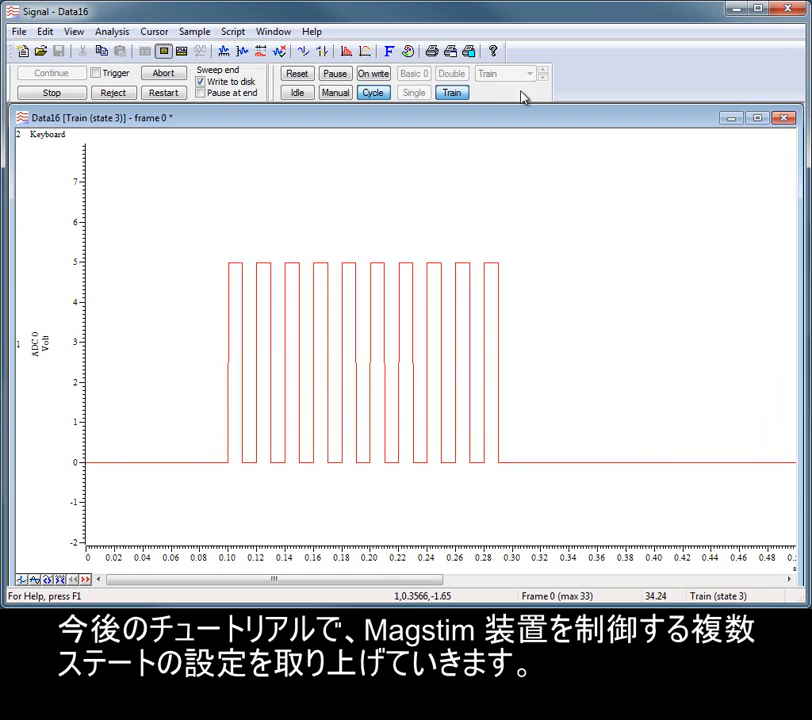
pyautogui.click(450, 72)
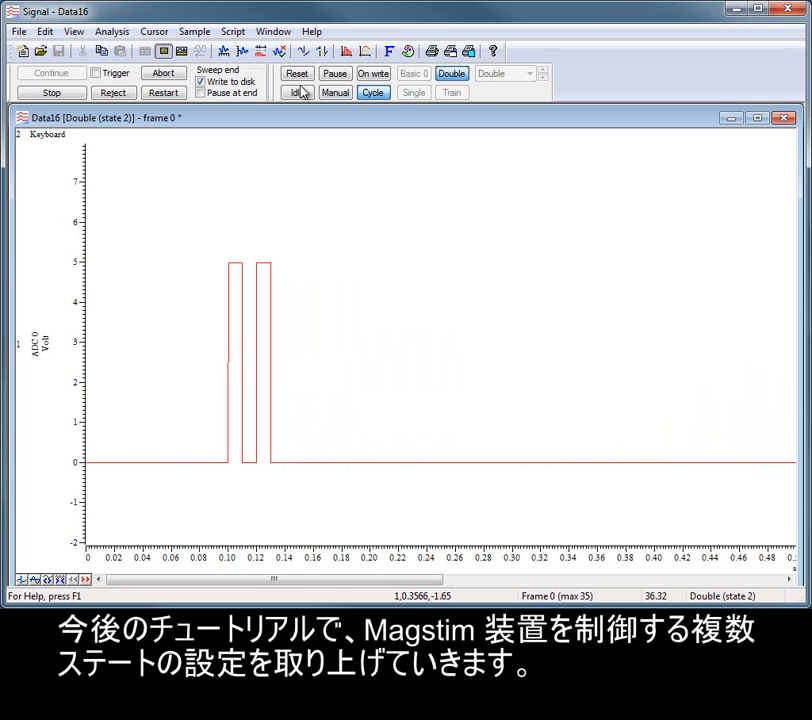